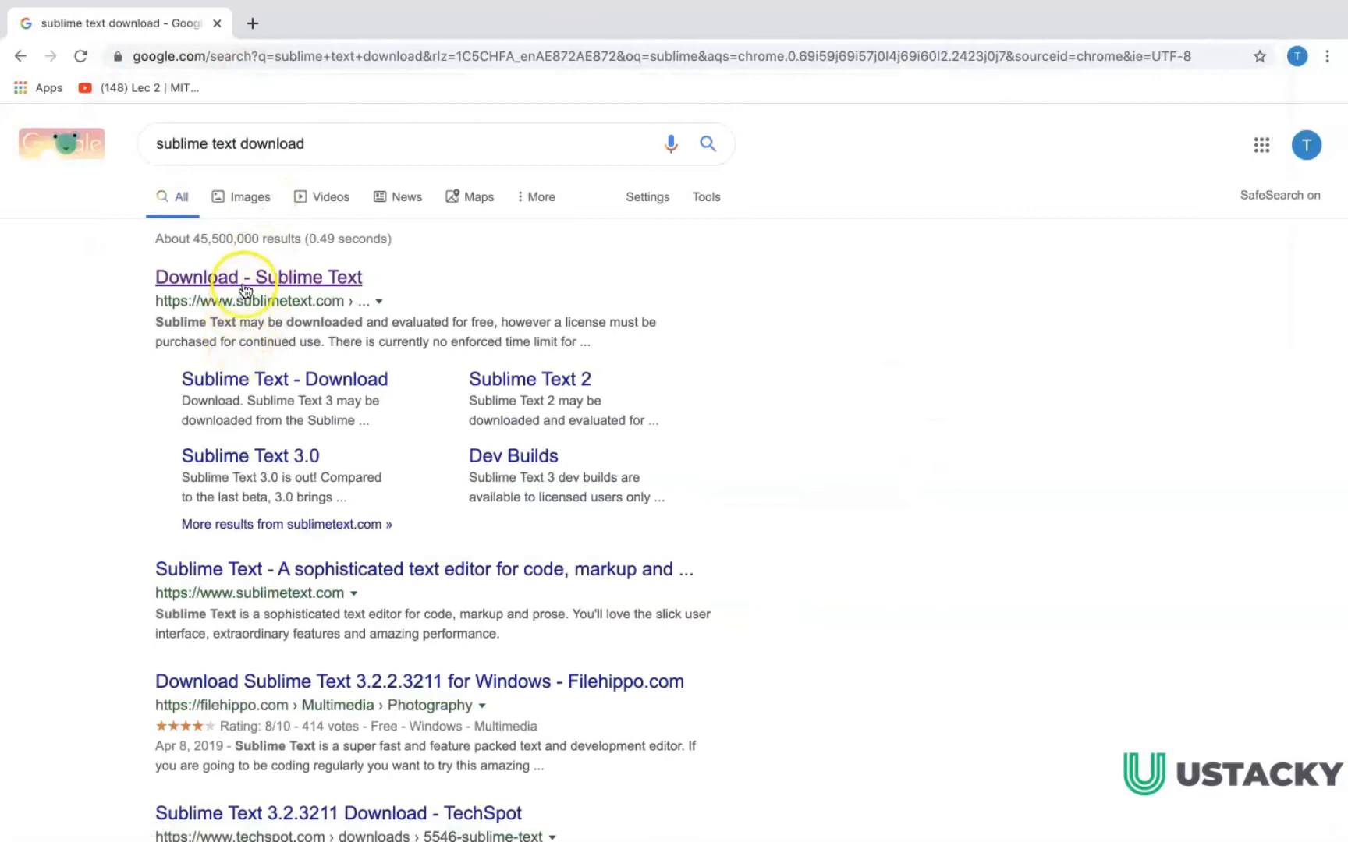
# Step: From the Sublime Text download page, get the OS X .dmg and show it in Downloads
pyautogui.click(258, 277)
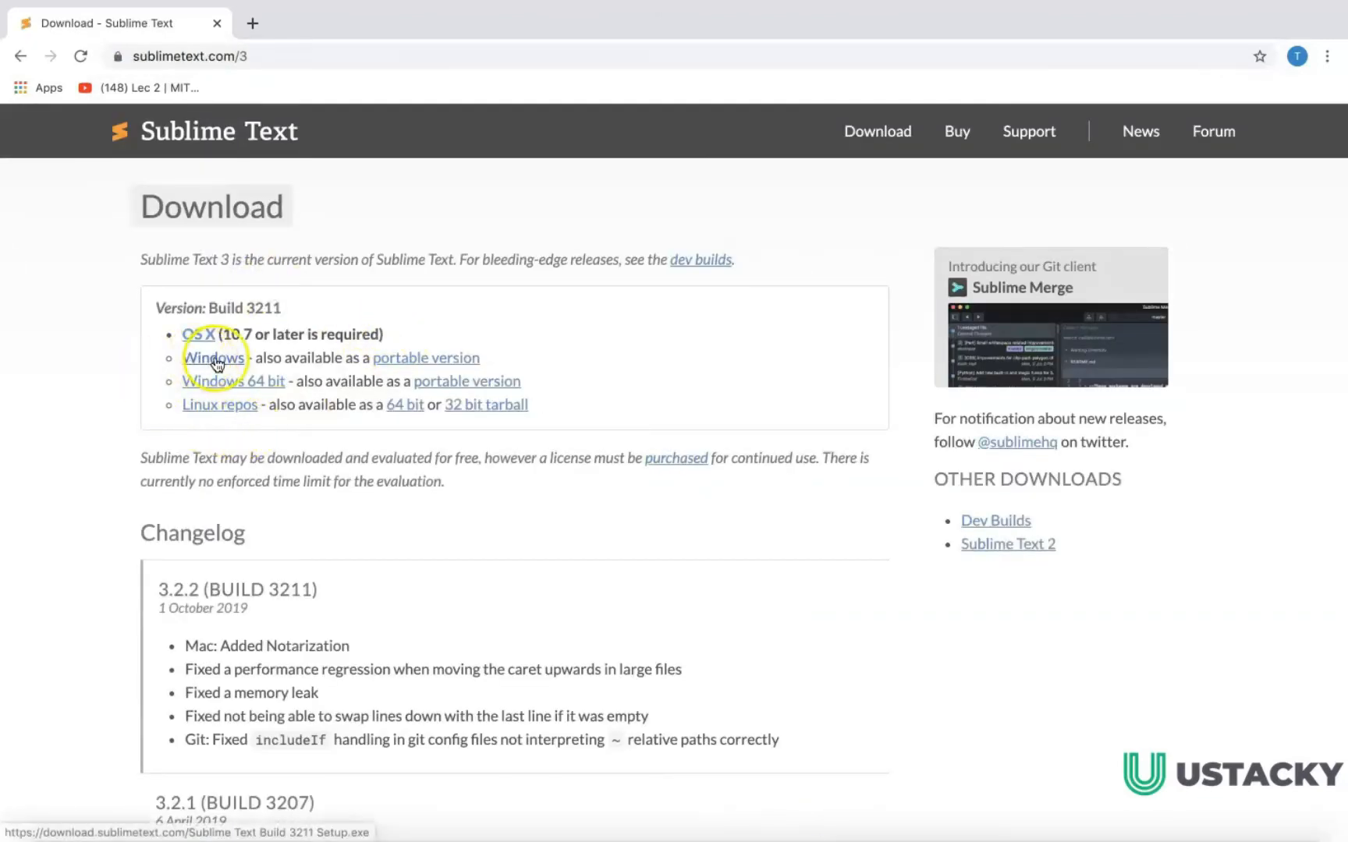
pyautogui.moveTo(246, 387)
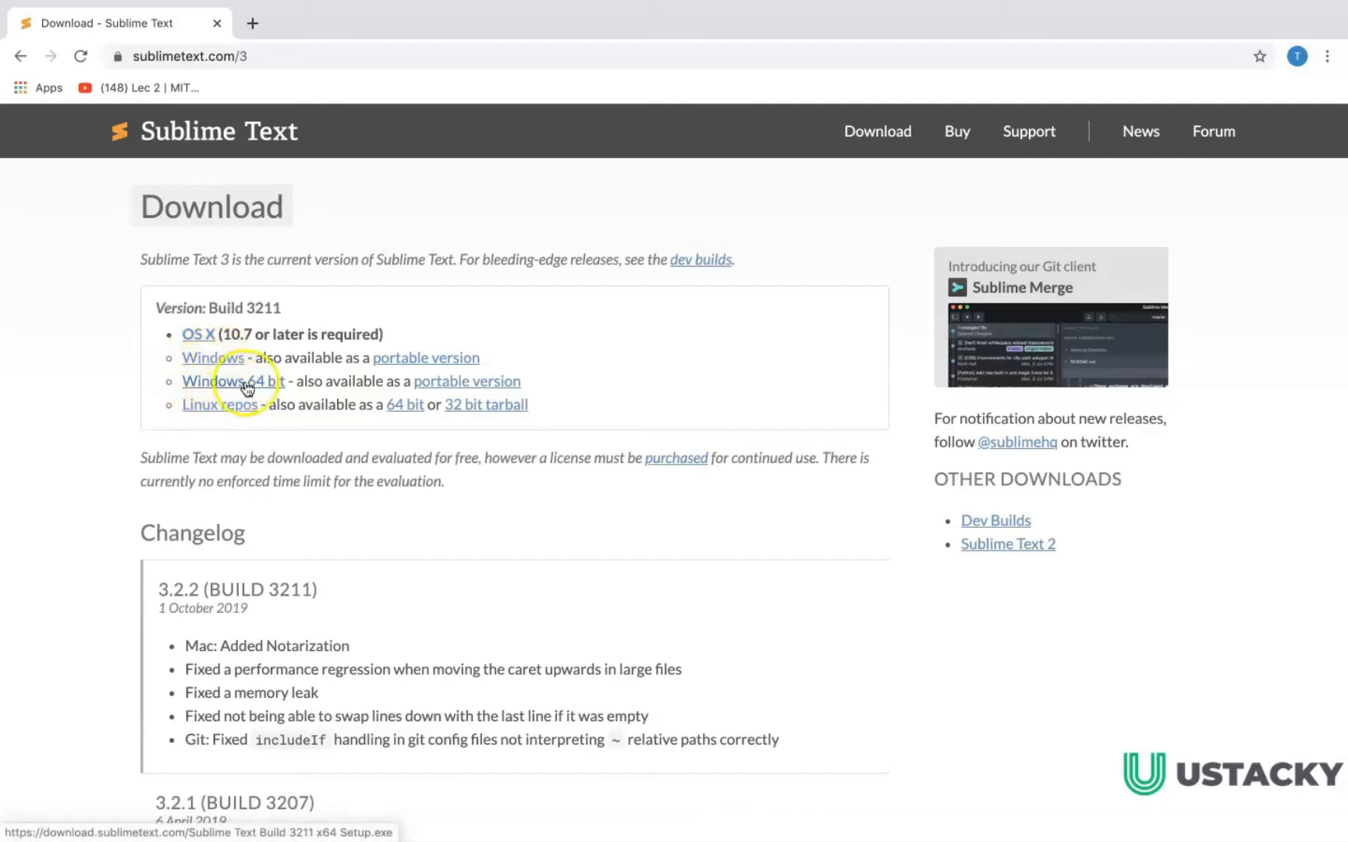
pyautogui.moveTo(250, 404)
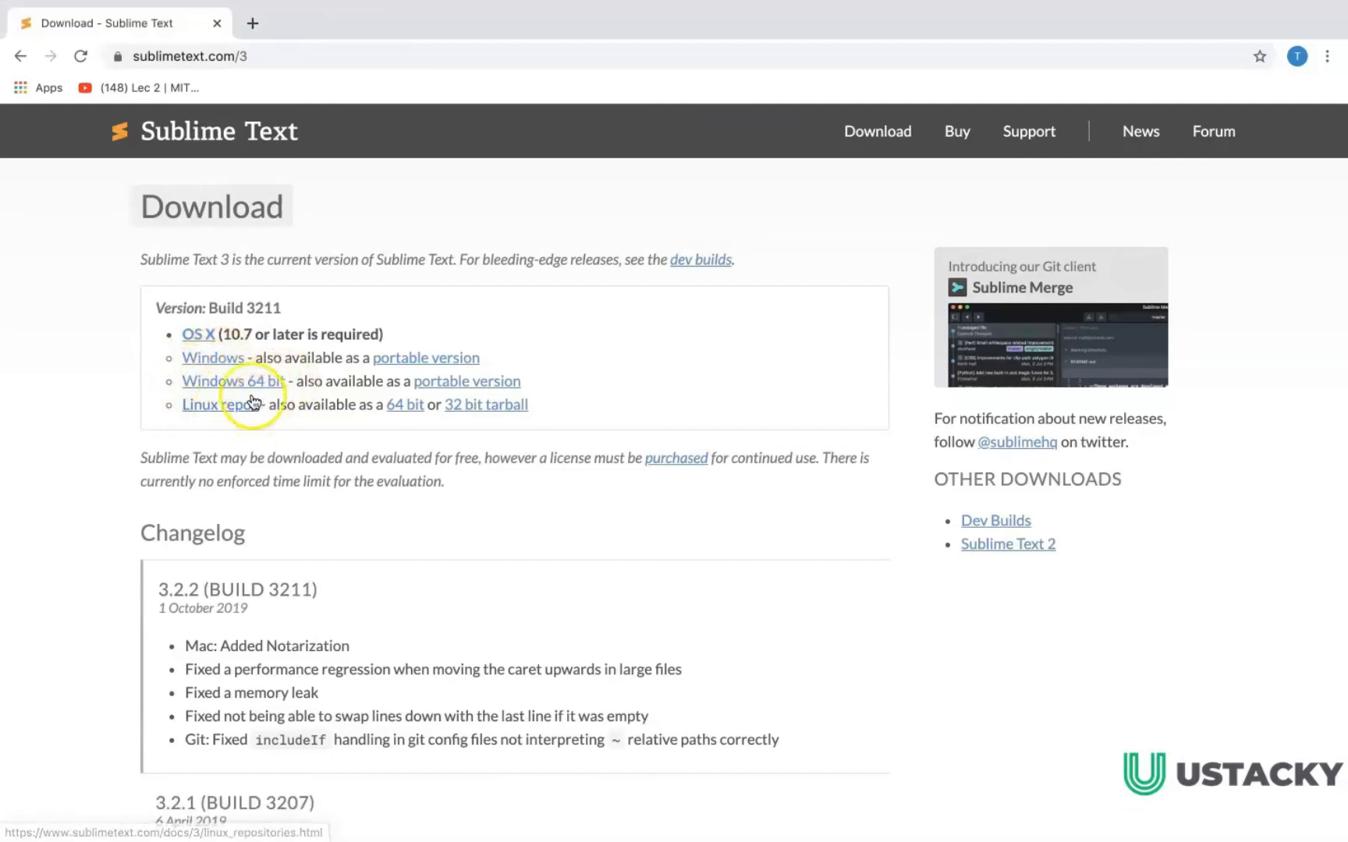
pyautogui.moveTo(200, 338)
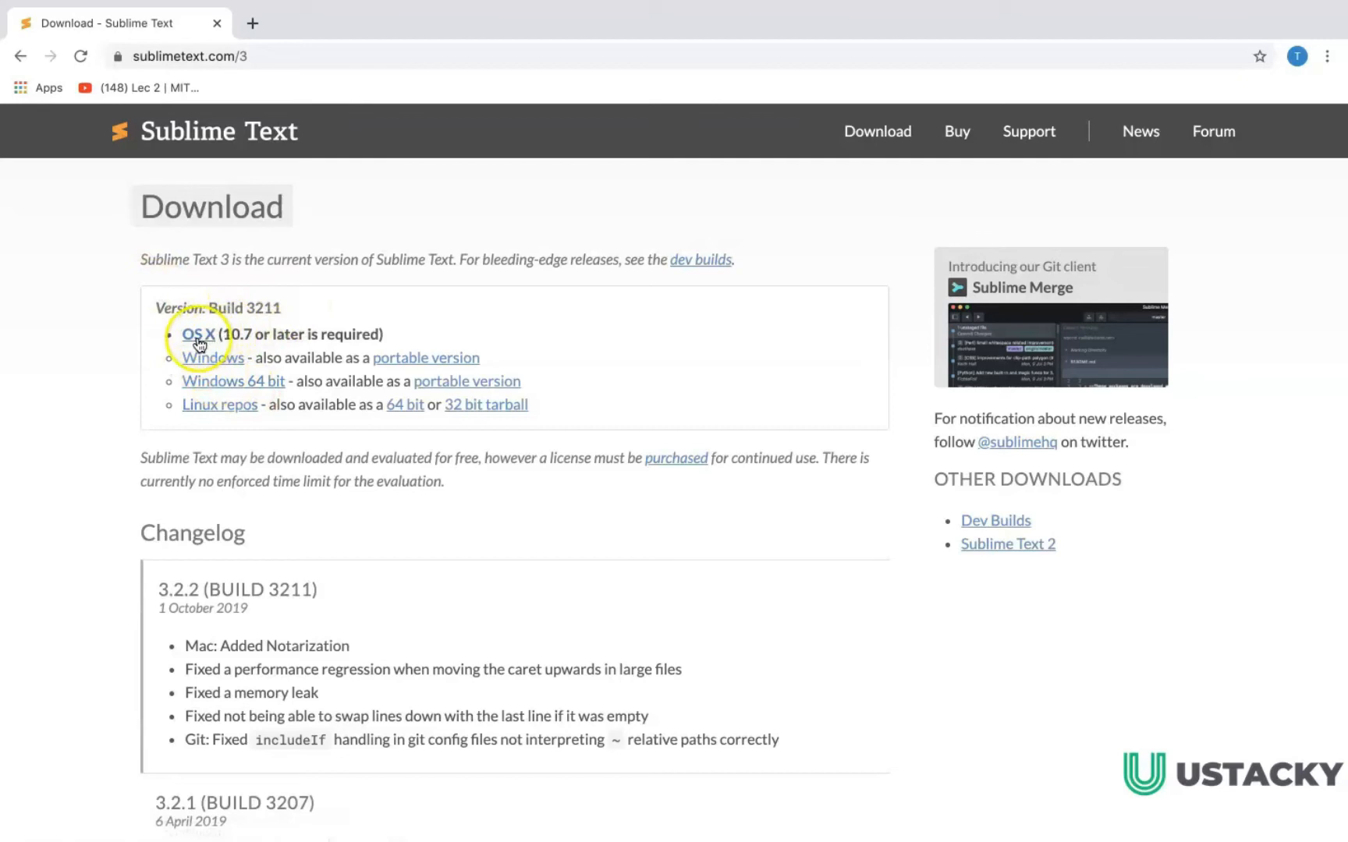
pyautogui.click(197, 335)
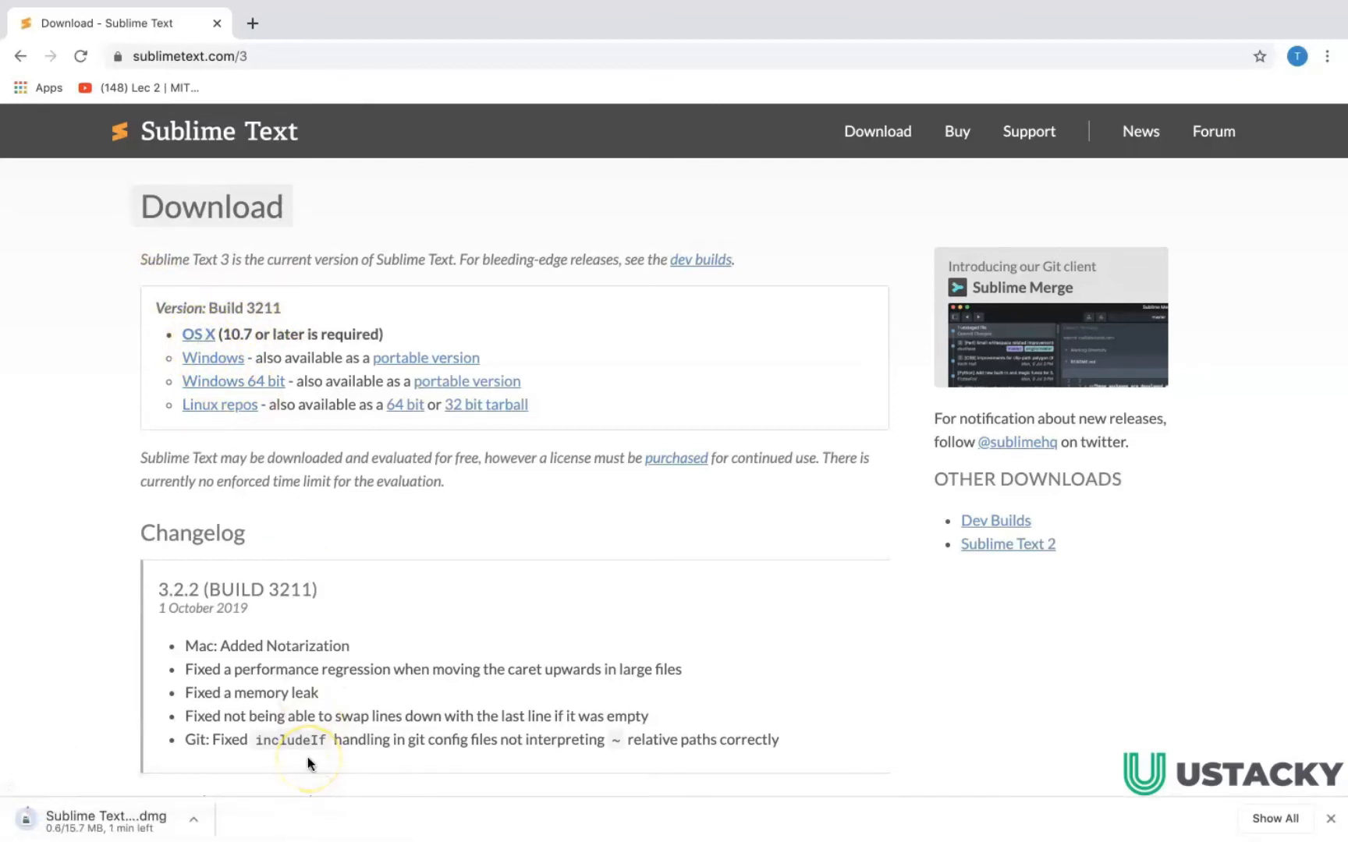
pyautogui.moveTo(109, 735)
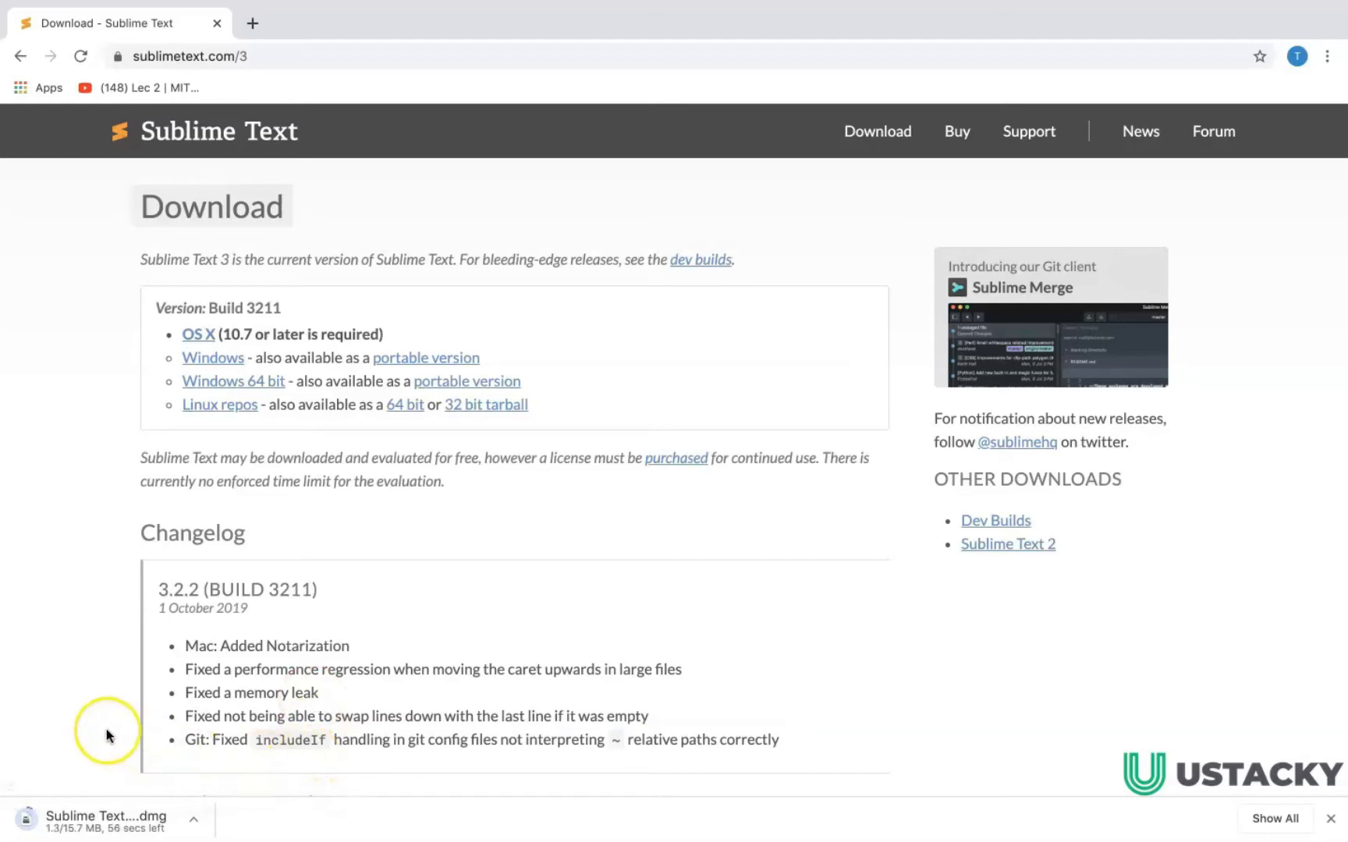
pyautogui.moveTo(93, 729)
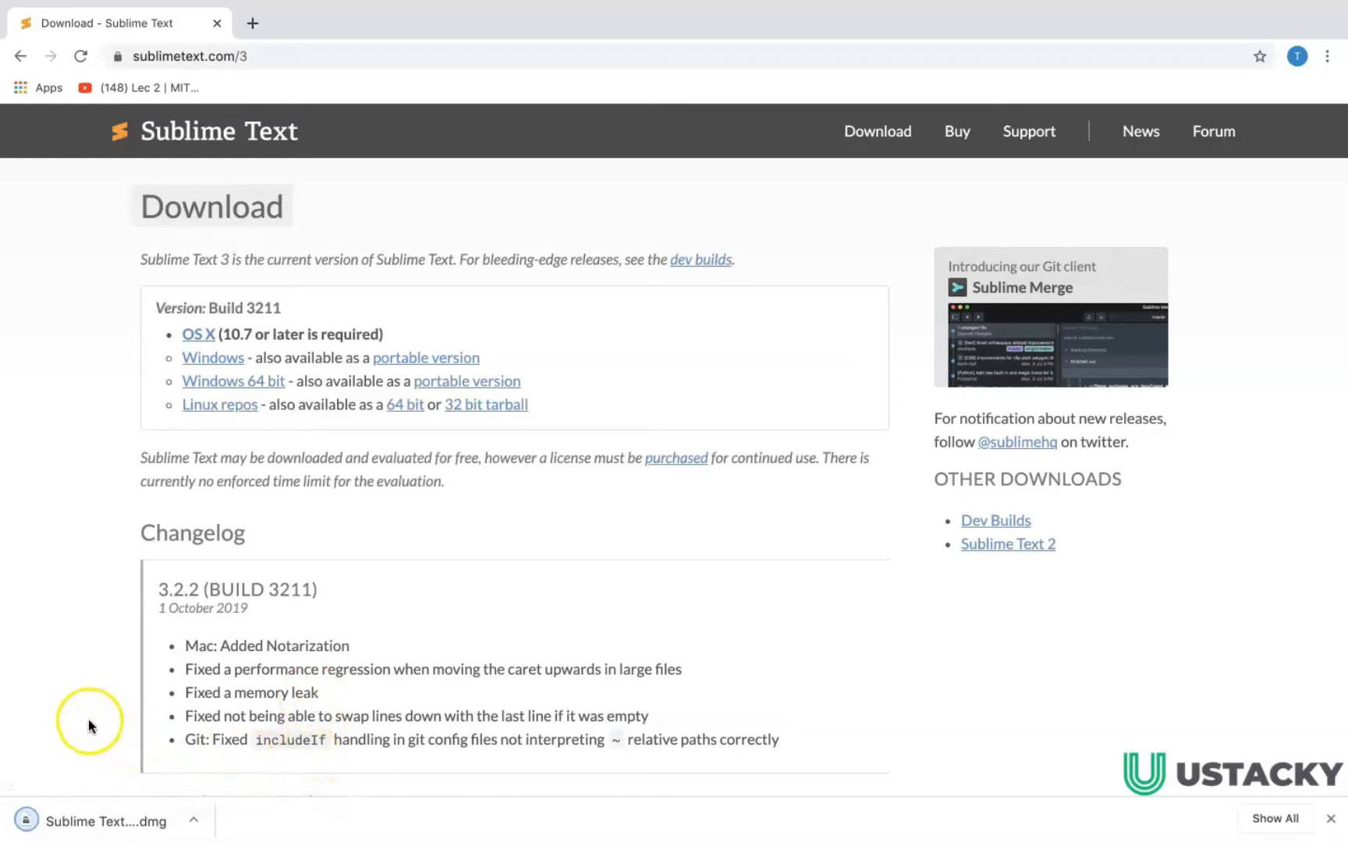
pyautogui.click(193, 822)
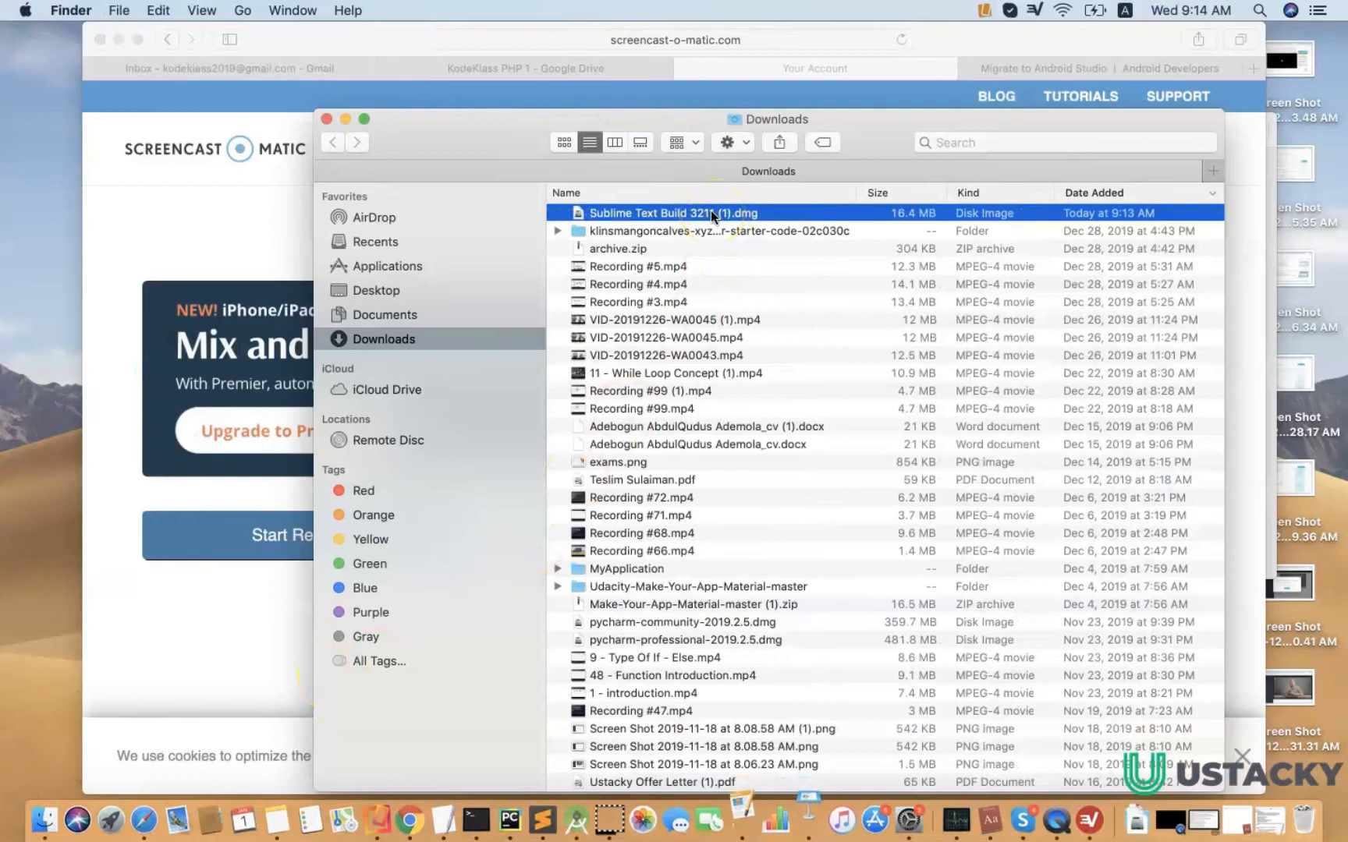
# Step: Mount the Sublime Text disk image, replace the Applications copy, and launch it
pyautogui.doubleClick(674, 213)
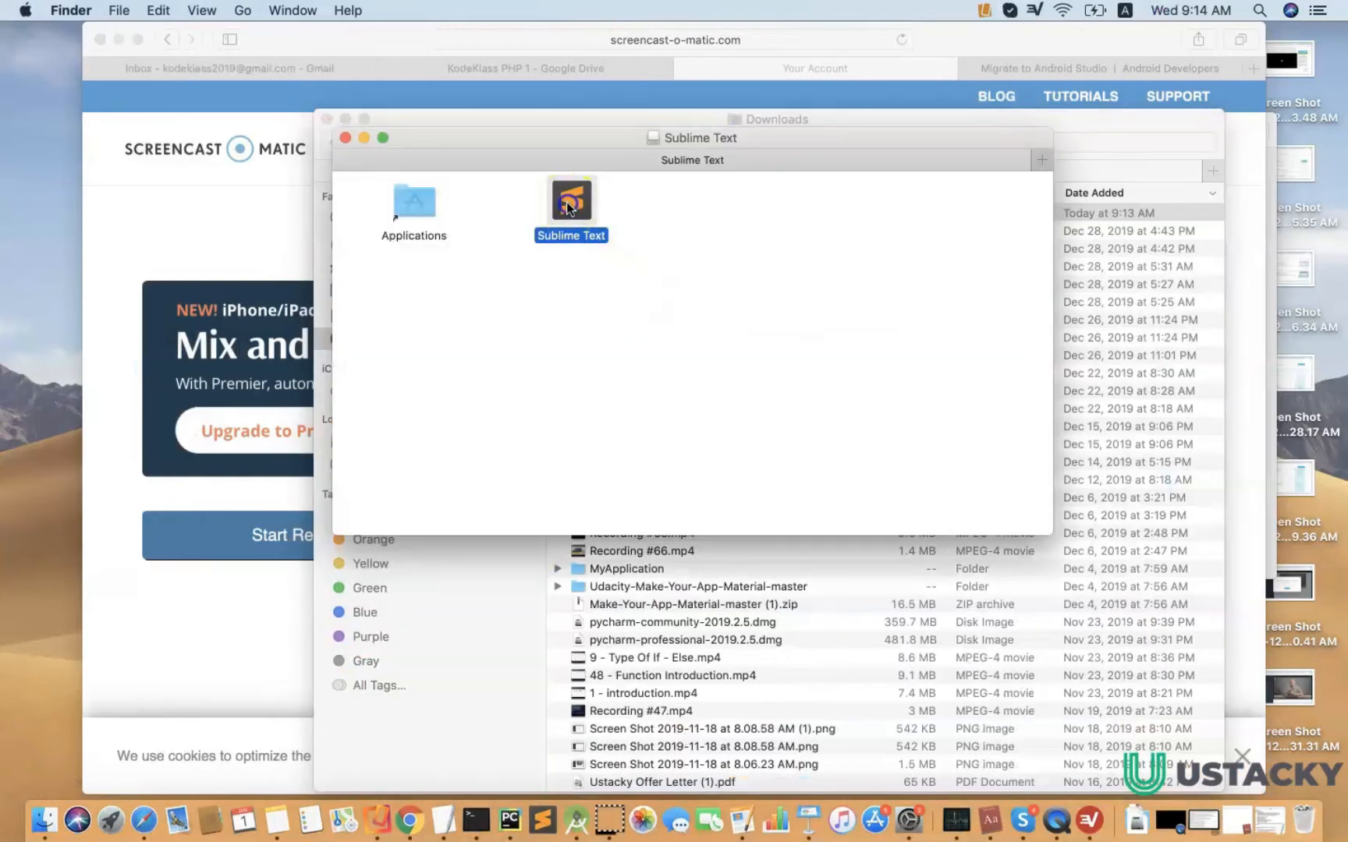
pyautogui.moveTo(571, 200); pyautogui.dragTo(413, 206)
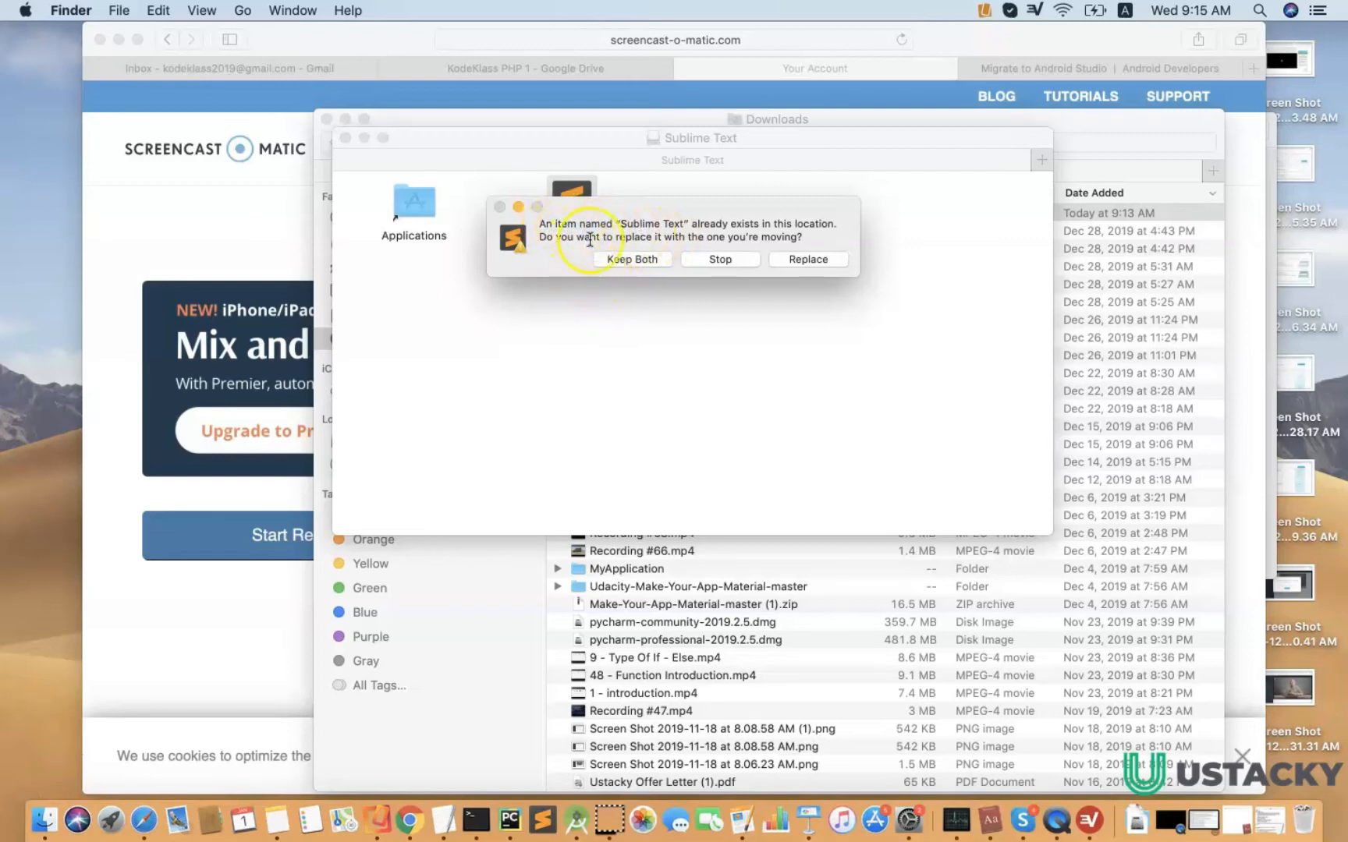
pyautogui.click(807, 259)
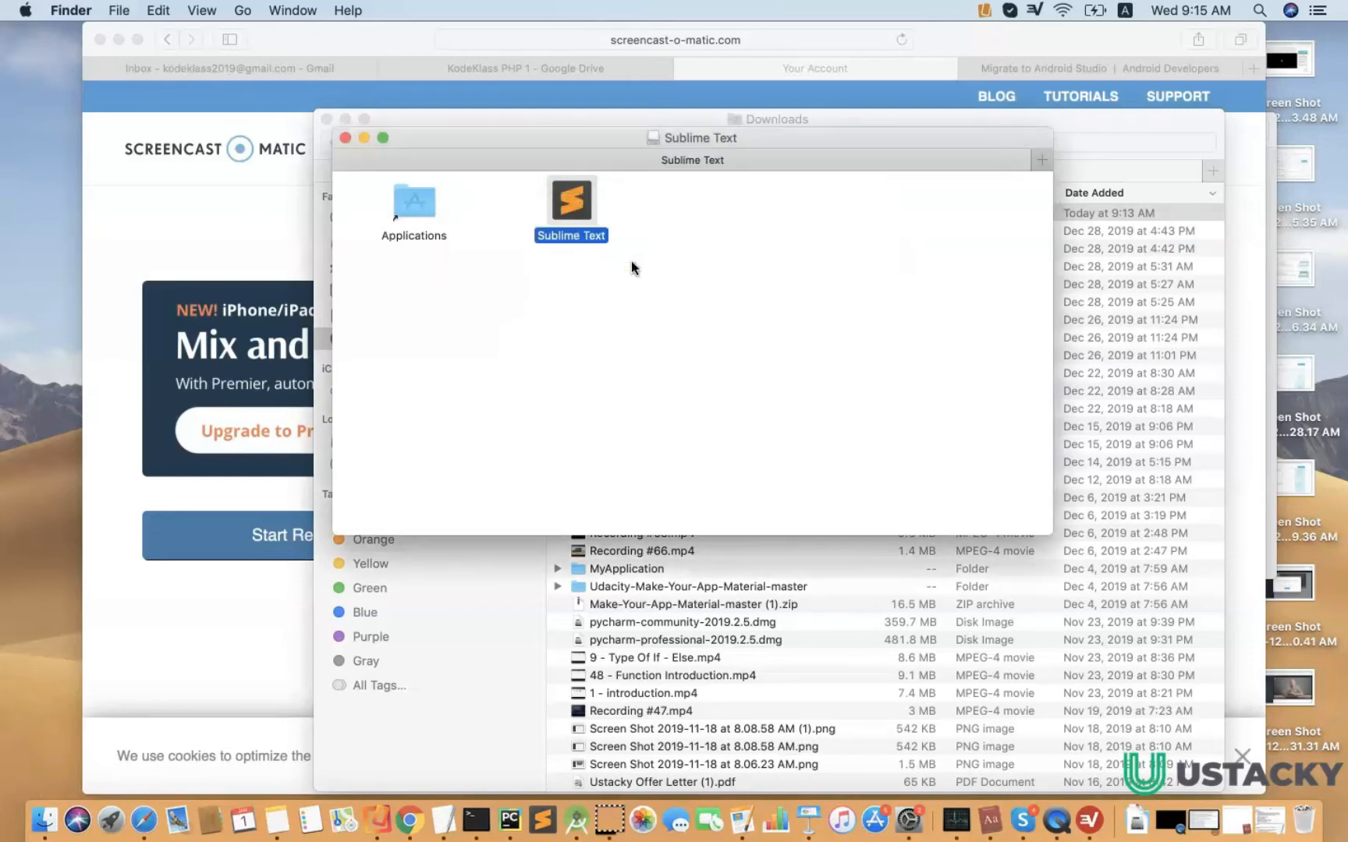
pyautogui.doubleClick(571, 199)
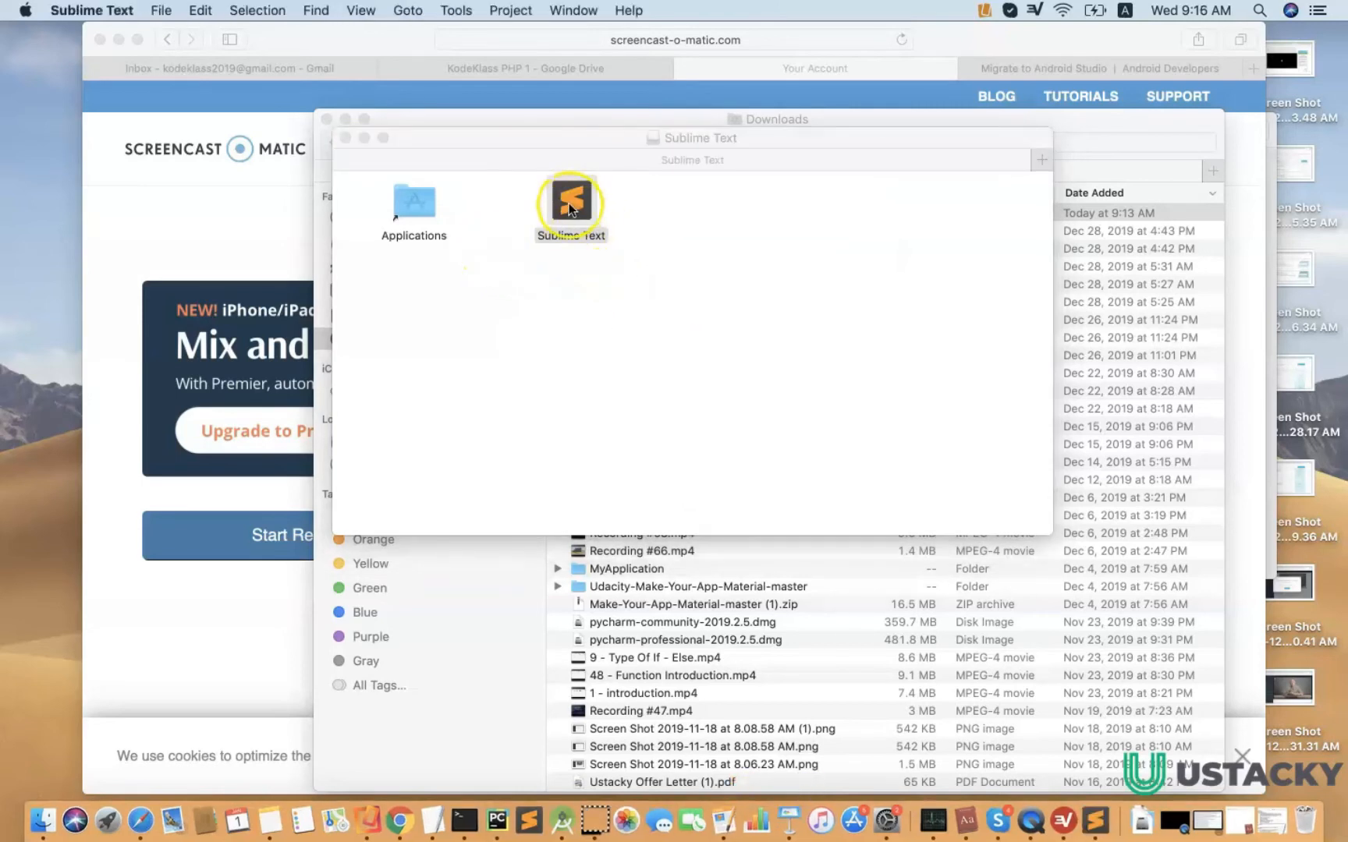
# Step: Open an untitled Sublime Text window and make it full screen
pyautogui.doubleClick(570, 204)
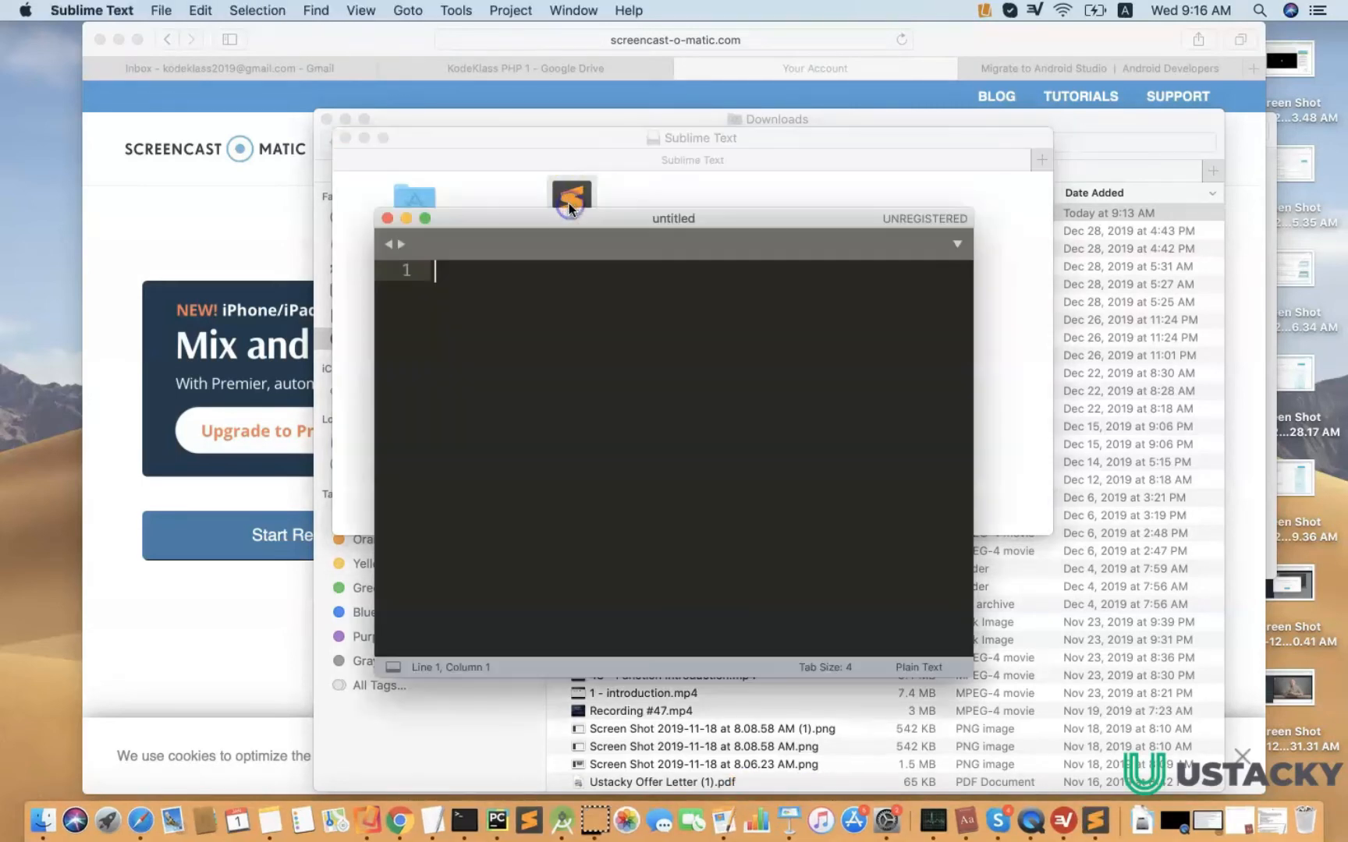
pyautogui.moveTo(434, 227)
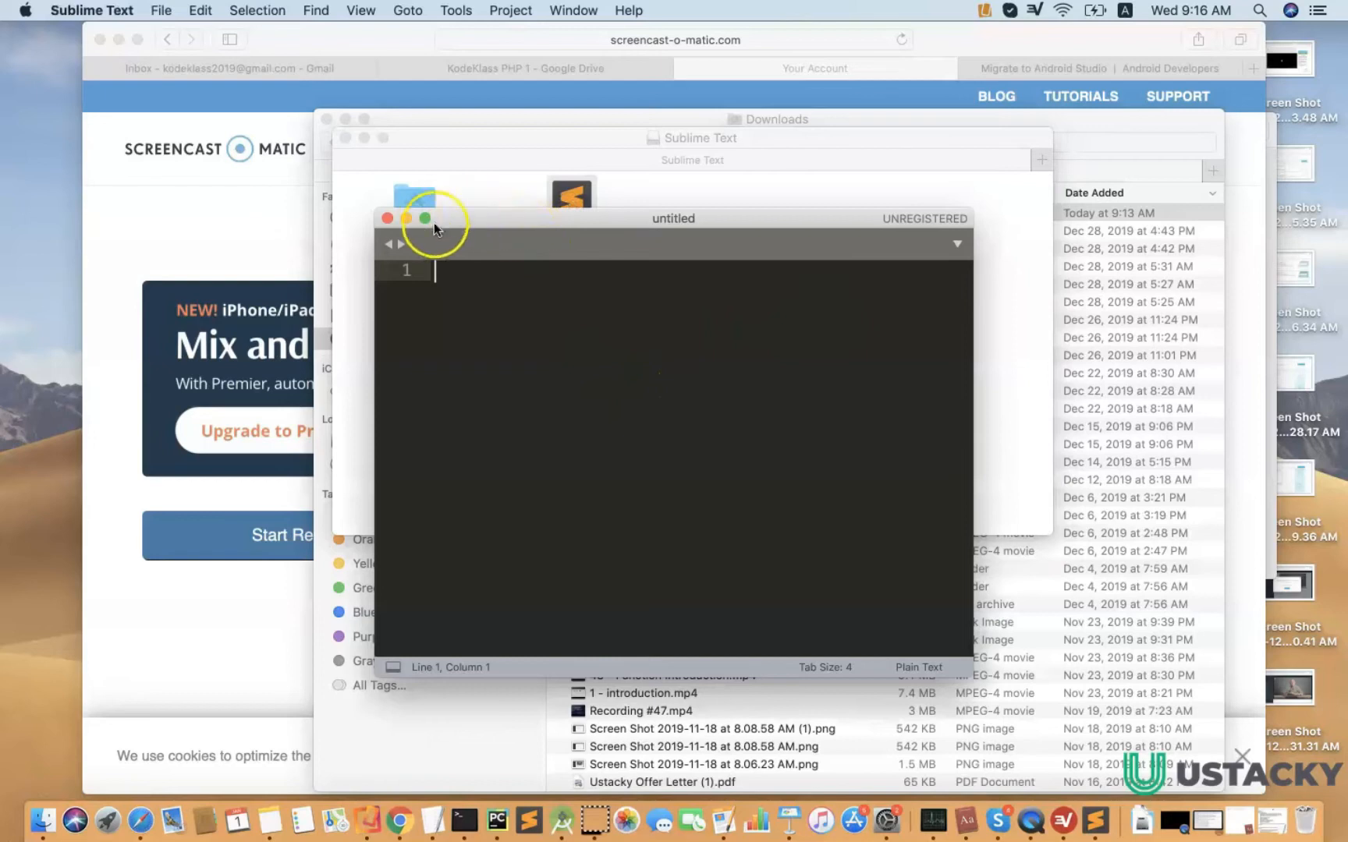
pyautogui.click(423, 218)
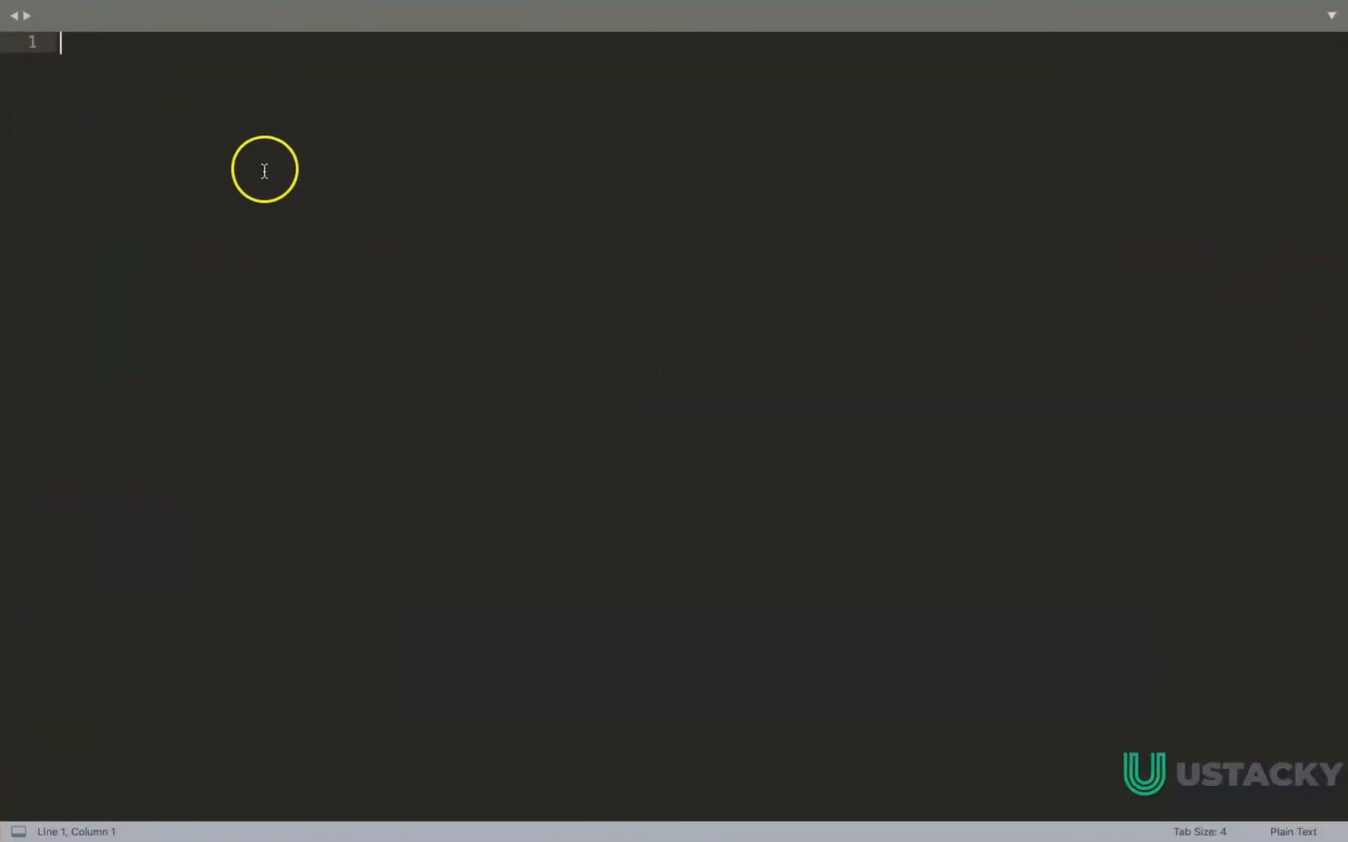
pyautogui.write('nn')
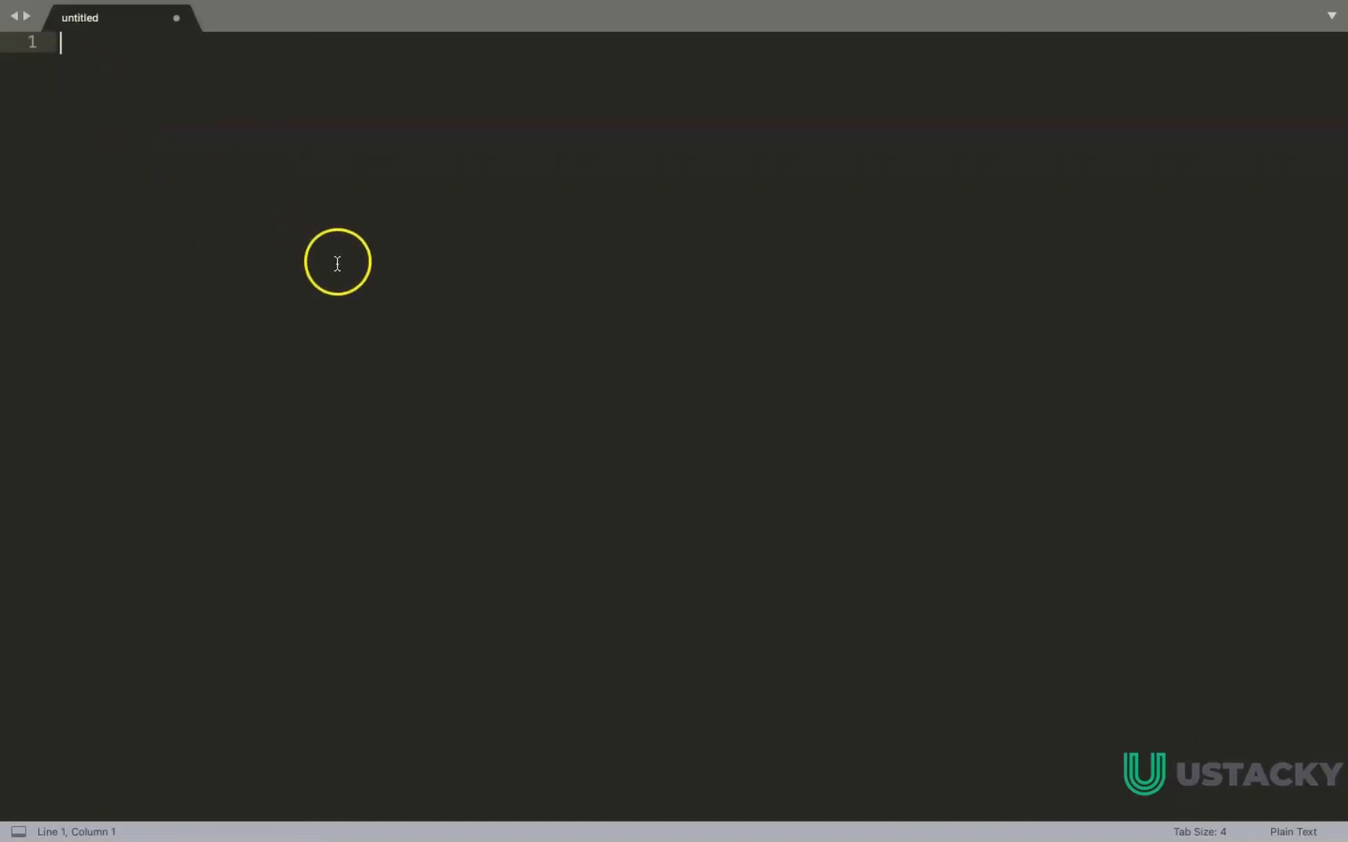
pyautogui.moveTo(626, 528)
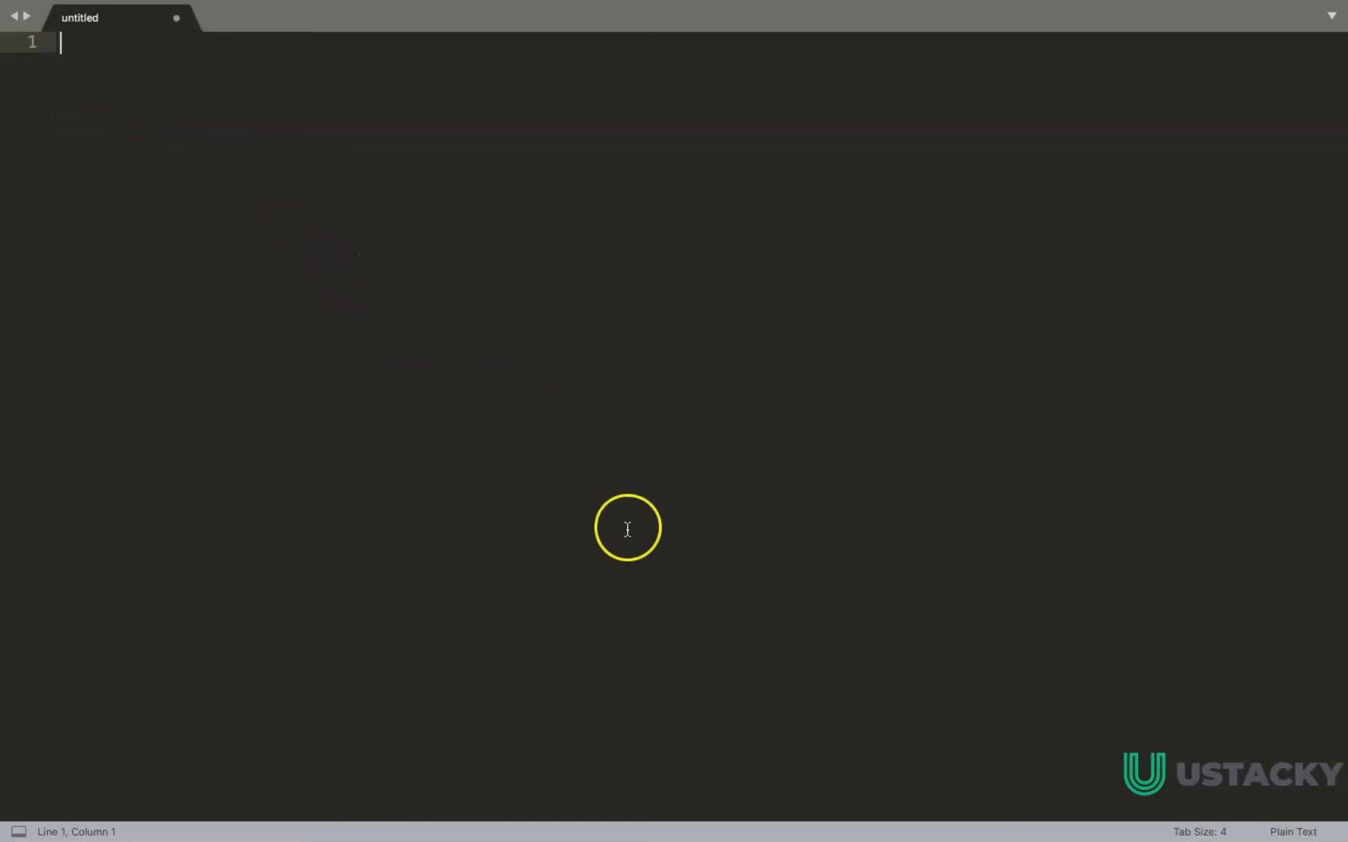
pyautogui.moveTo(566, 831)
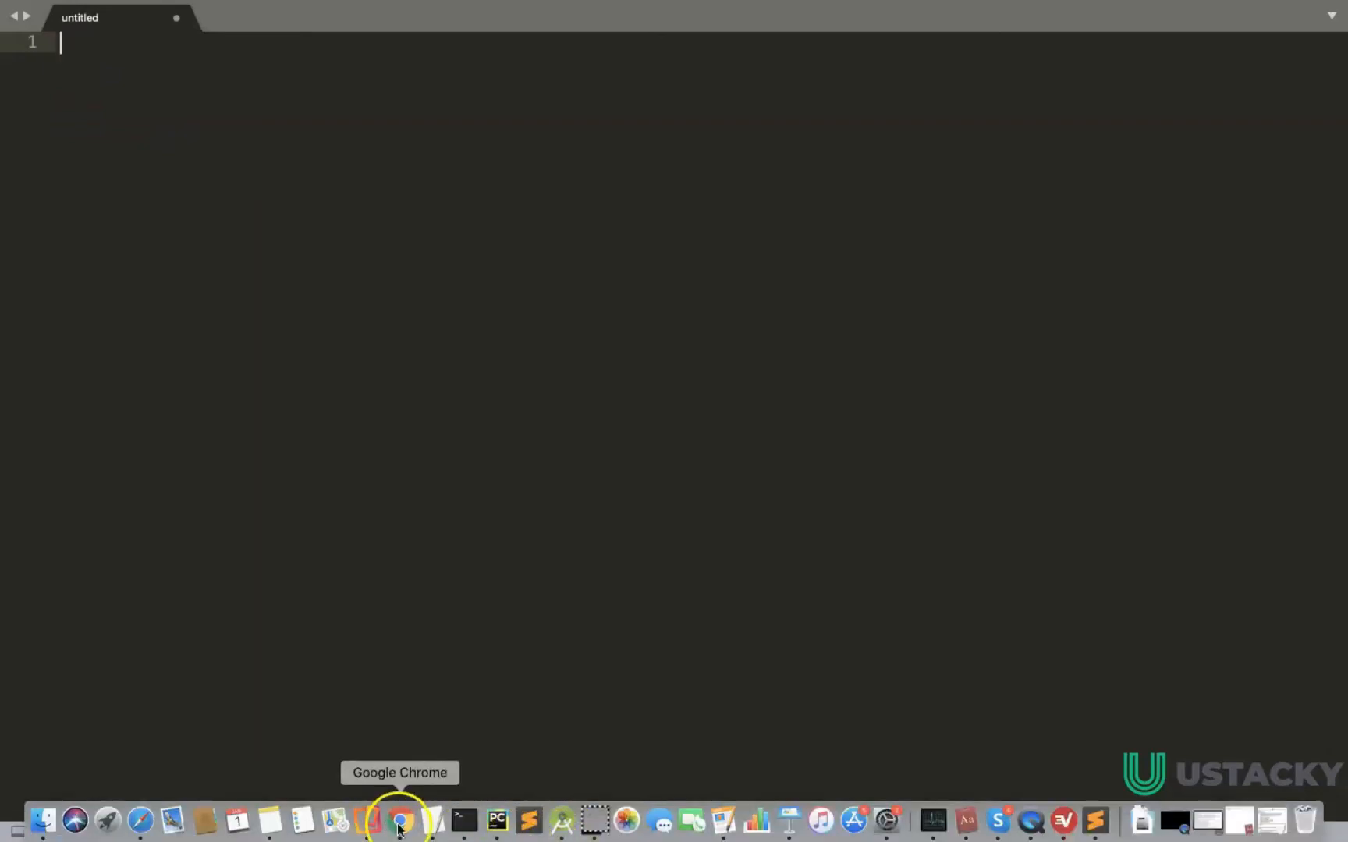
# Step: Back in Chrome, search 'ampps download' and open the AMPPS download page in a new tab
pyautogui.click(399, 823)
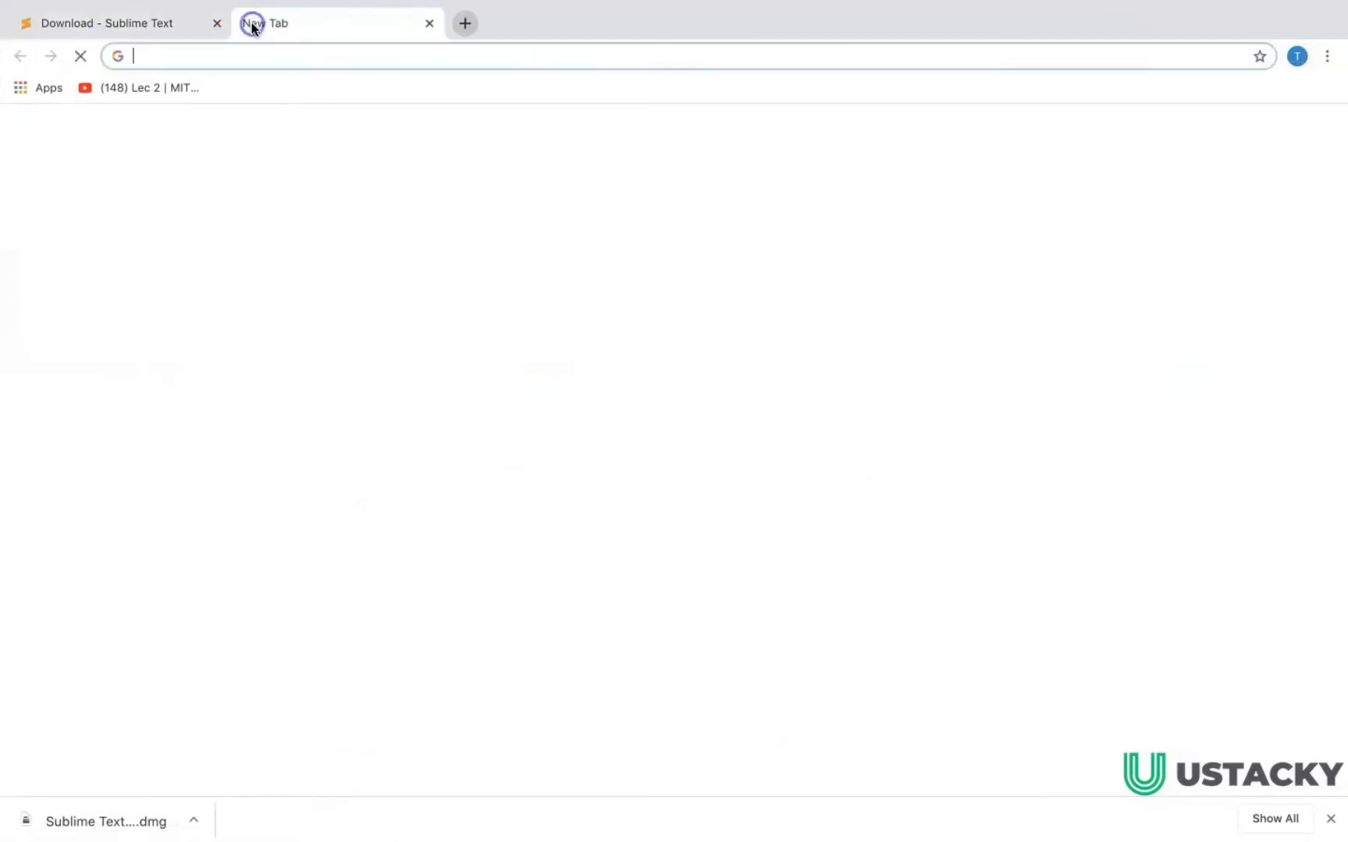
pyautogui.write('ampps download')
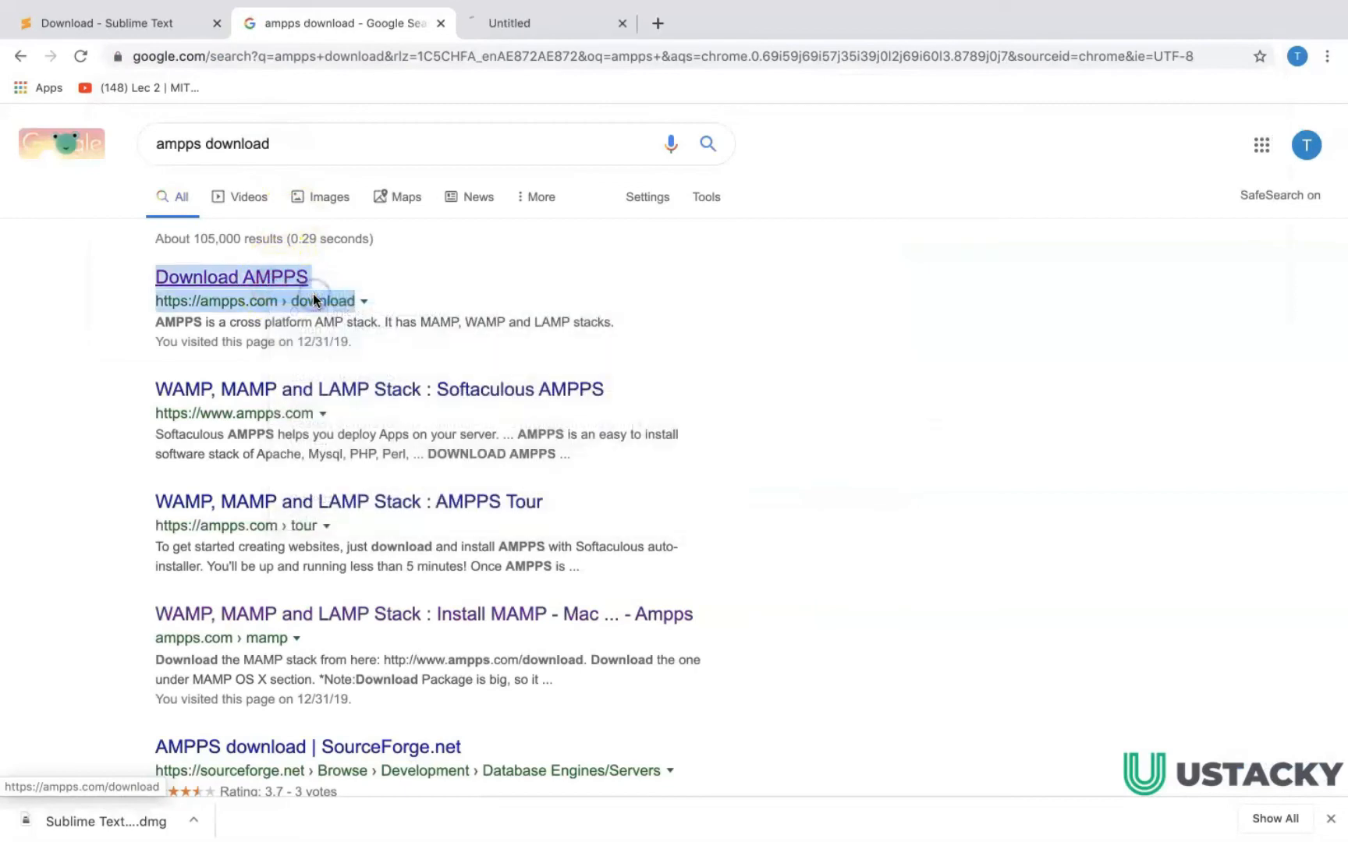
pyautogui.click(231, 277)
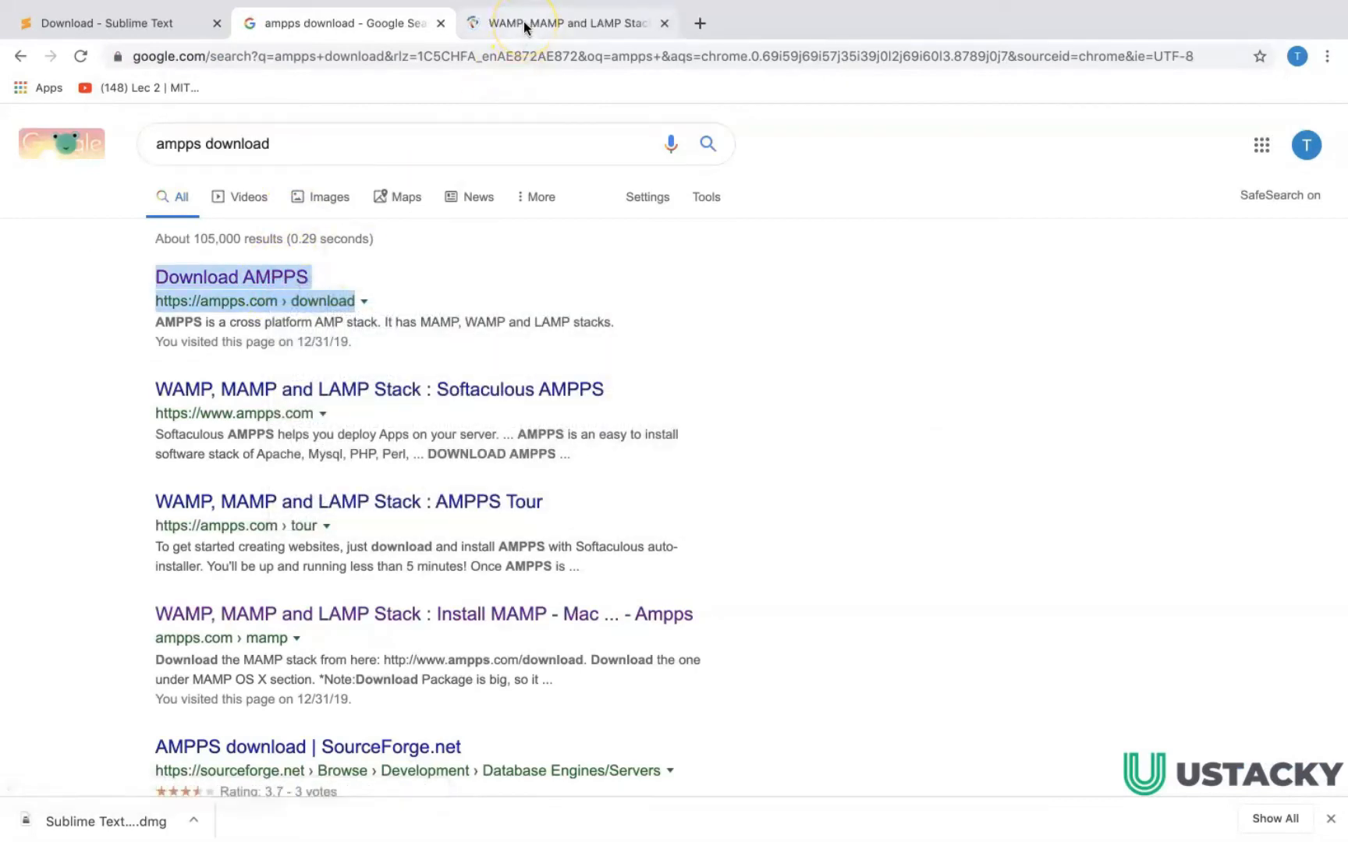
pyautogui.moveTo(434, 351)
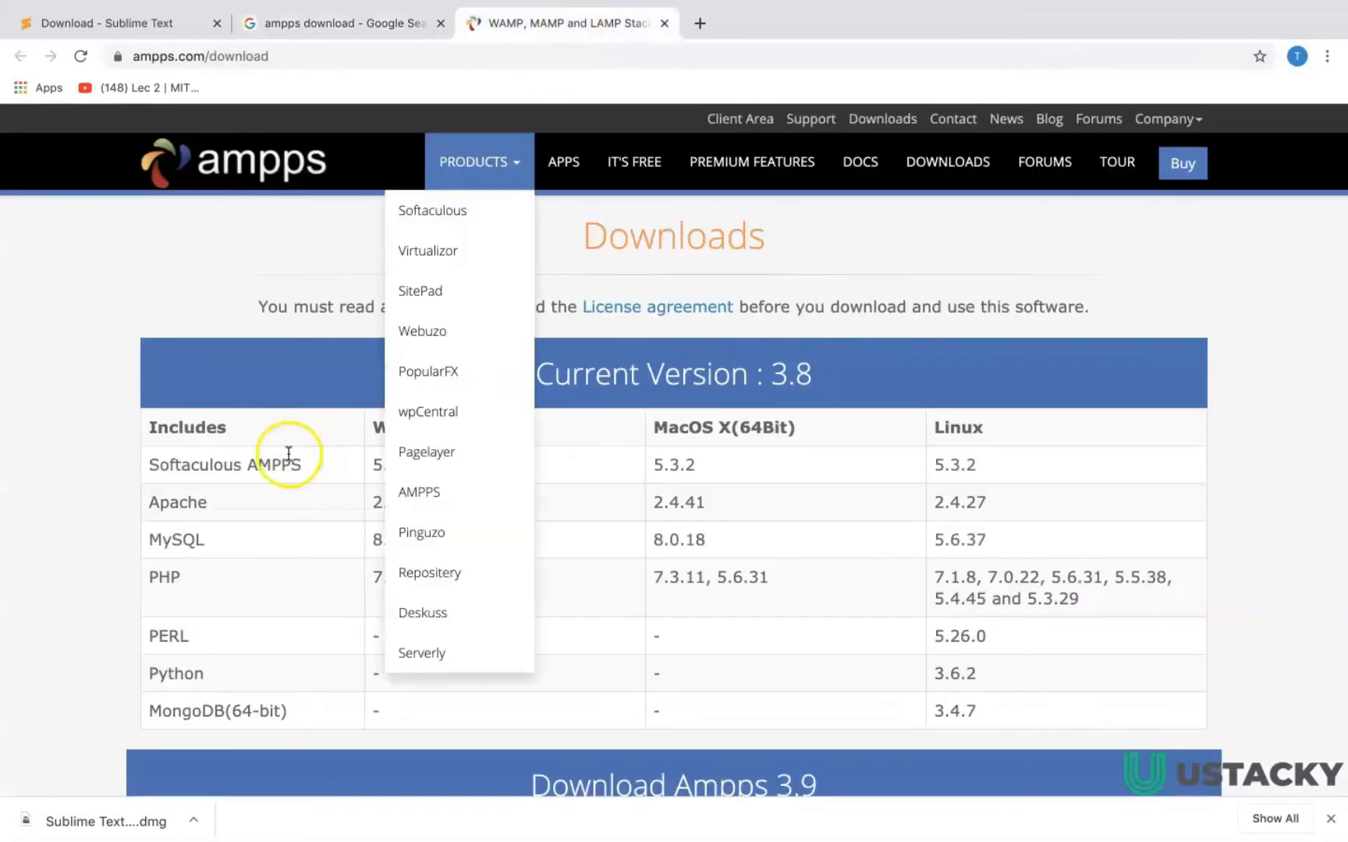
# Step: Download the MAC OS X 64Bit installer and show AMPPS-3.9.dmg in Finder
pyautogui.scroll(-3)
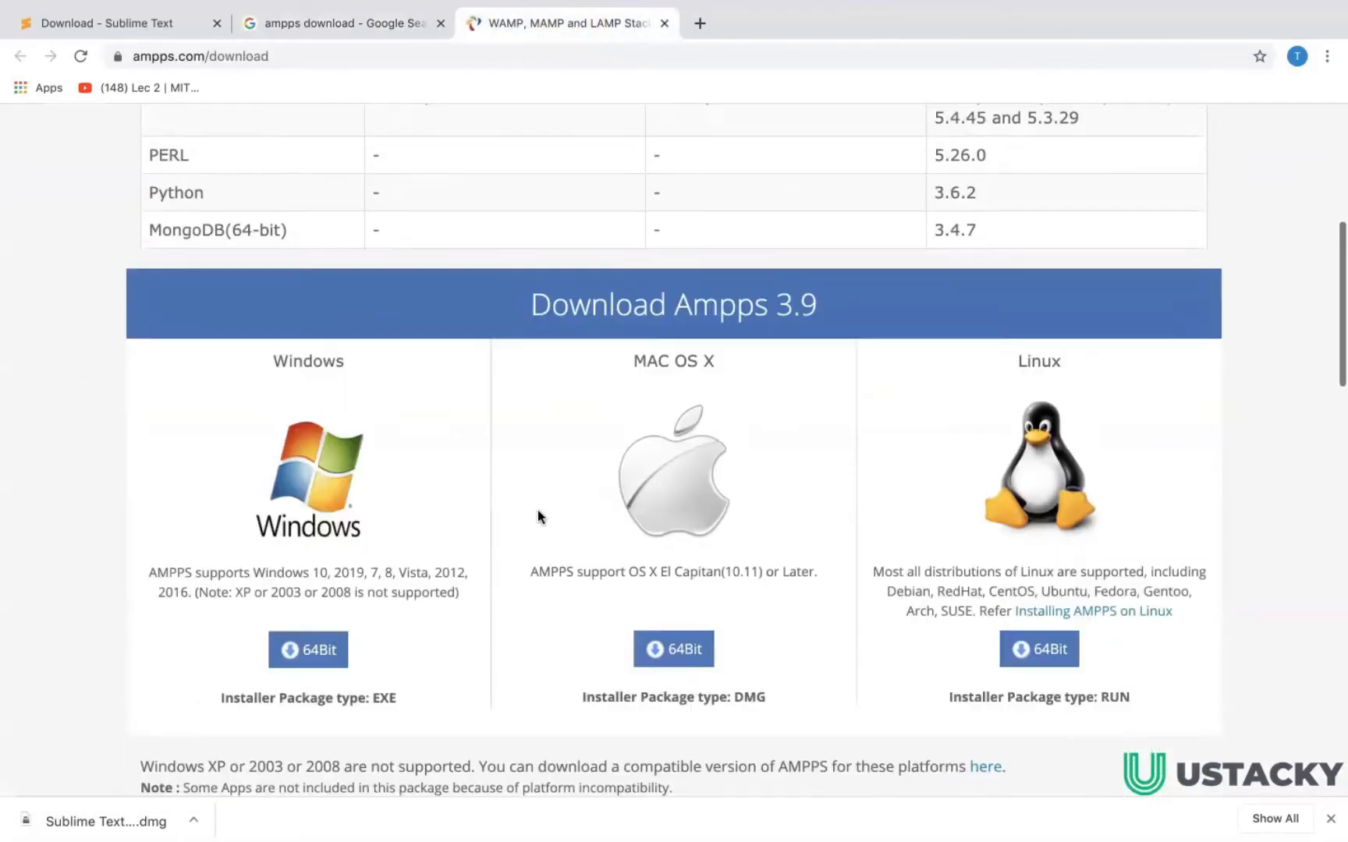
pyautogui.click(308, 404)
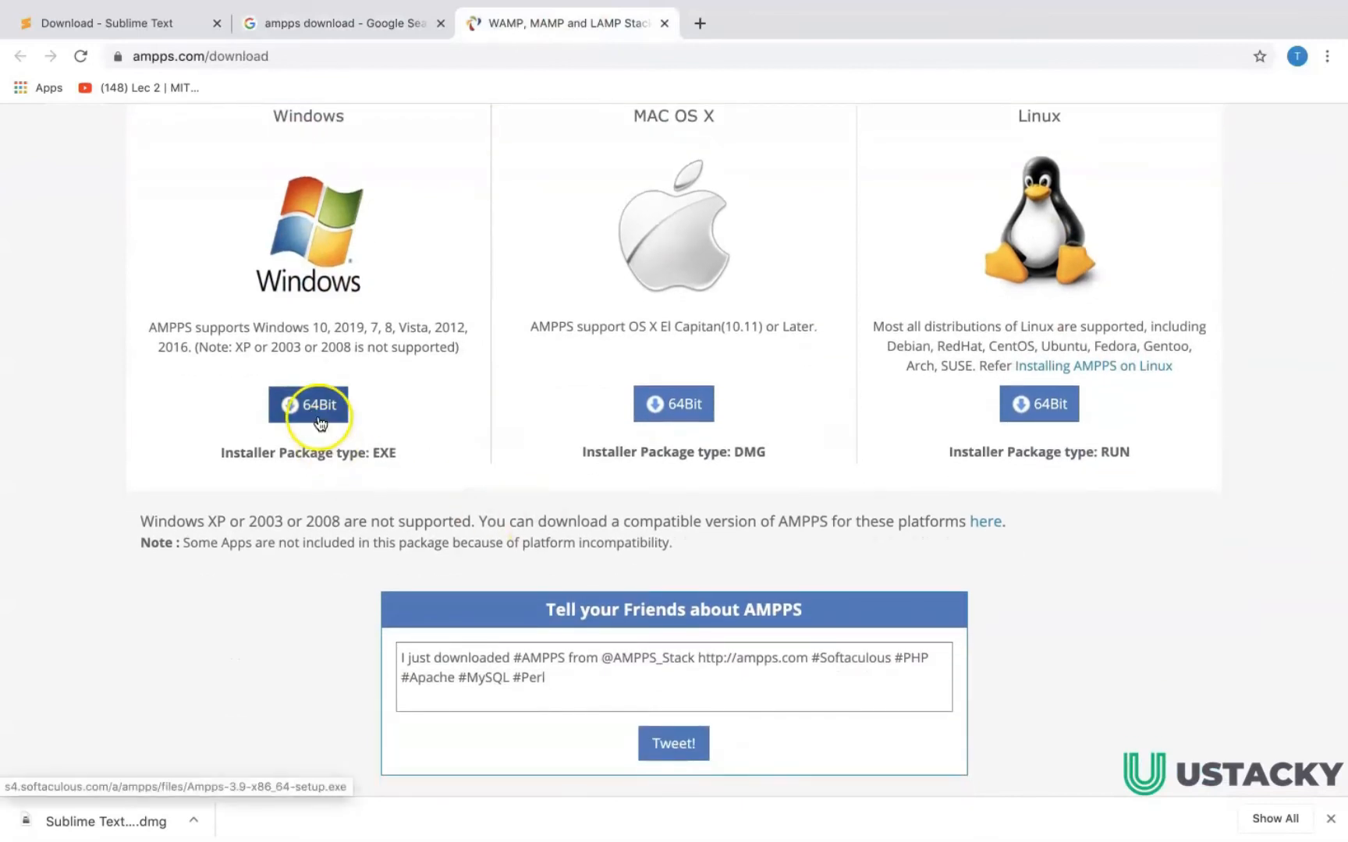
pyautogui.moveTo(1038, 404)
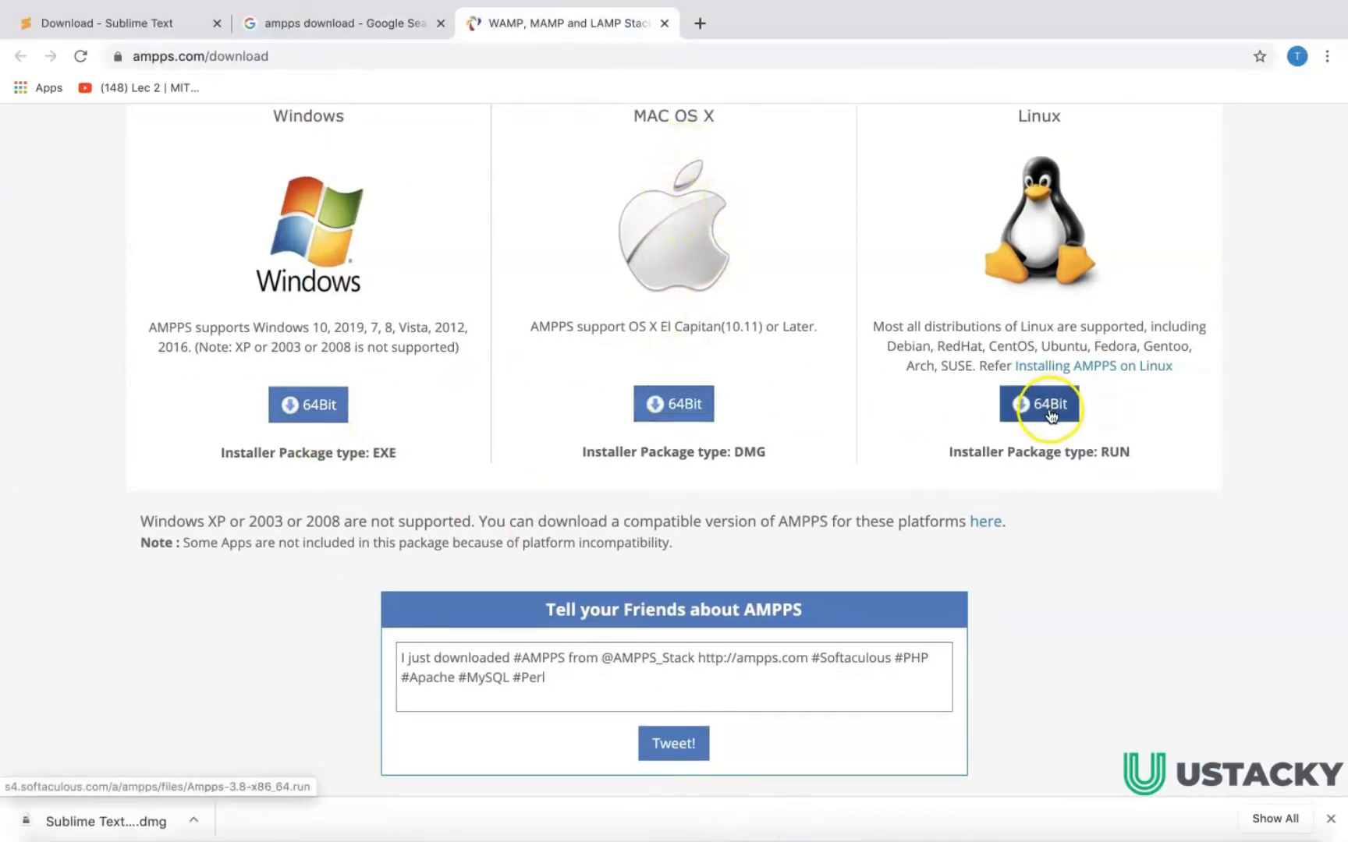
pyautogui.scroll(-3)
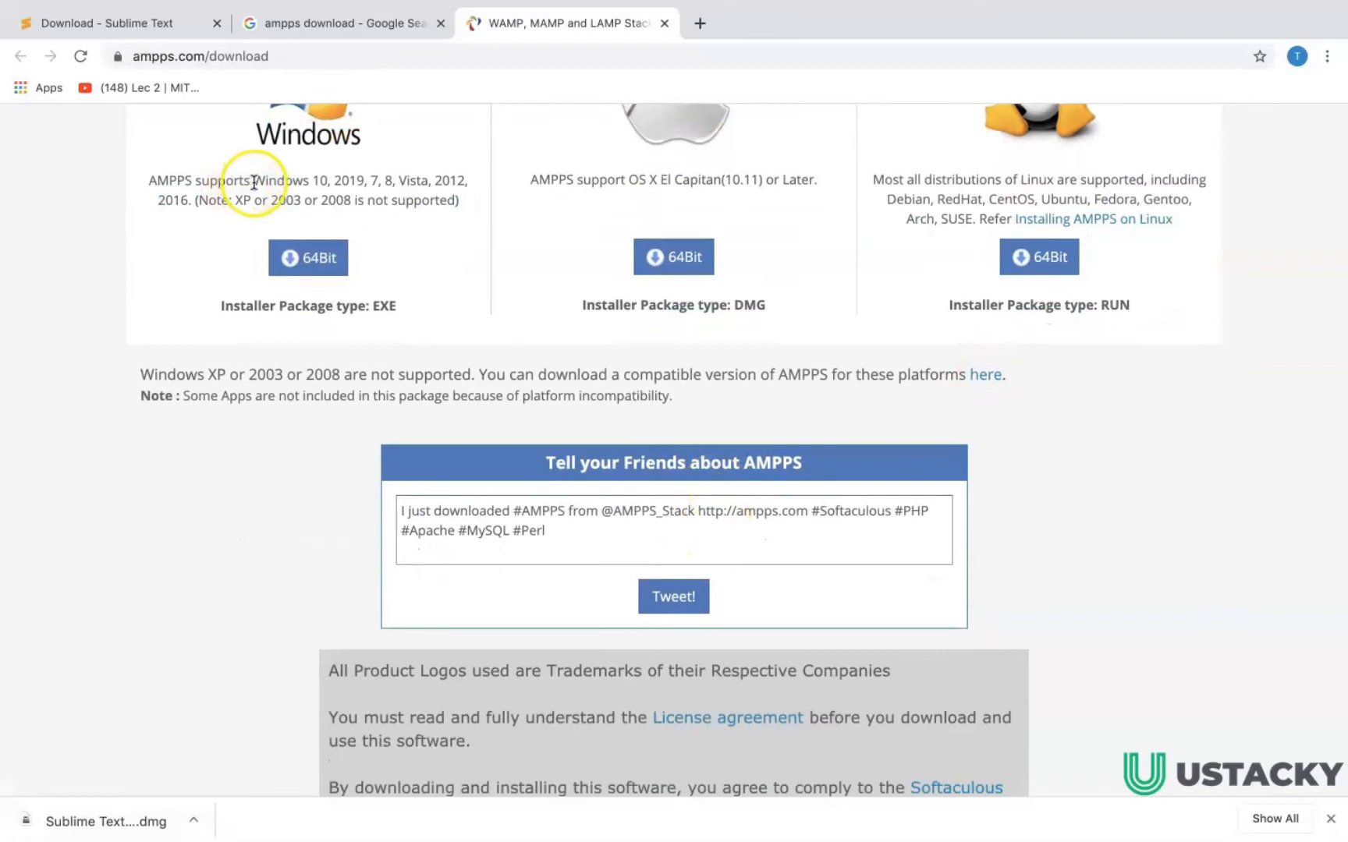
pyautogui.moveTo(255, 180); pyautogui.dragTo(402, 199)
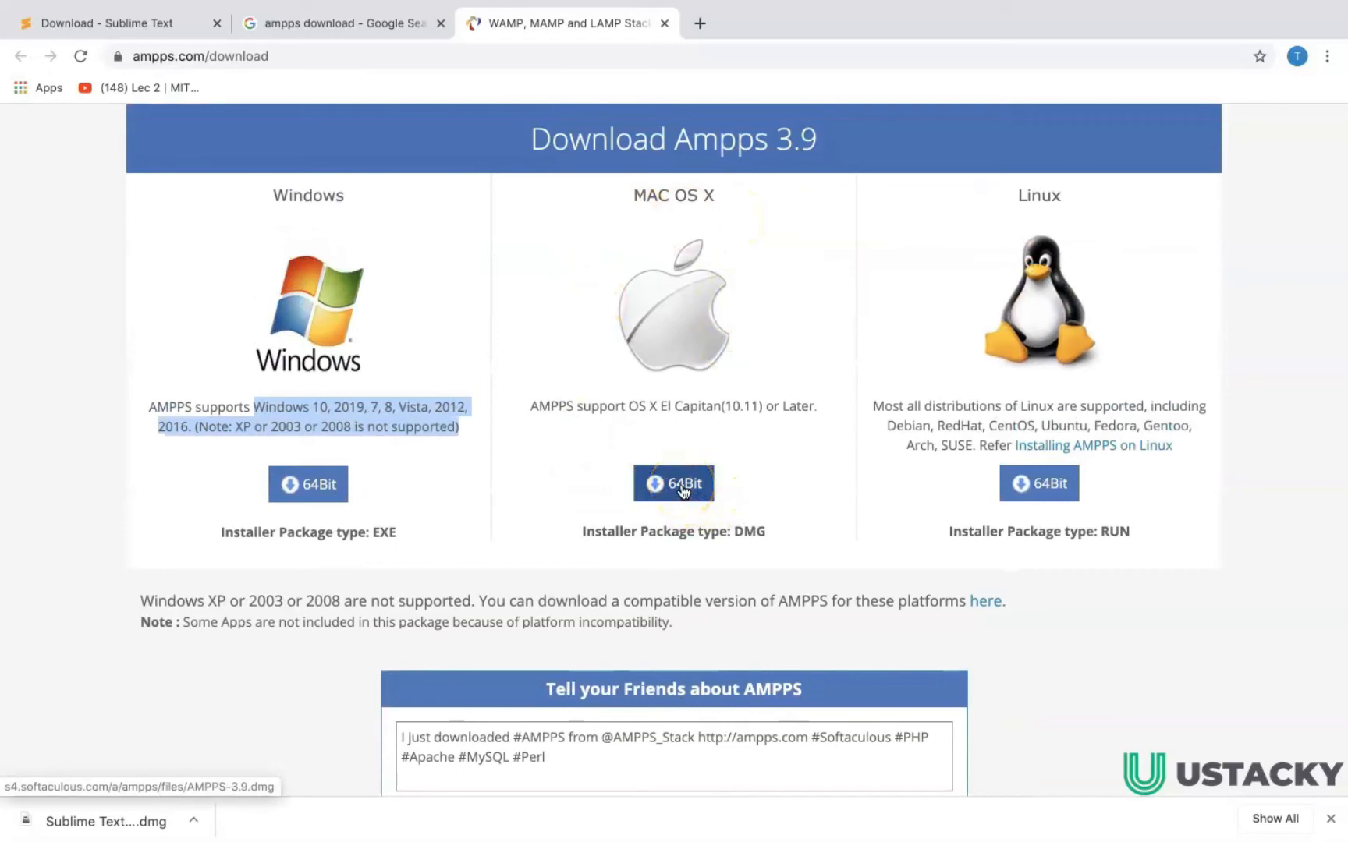
pyautogui.click(194, 822)
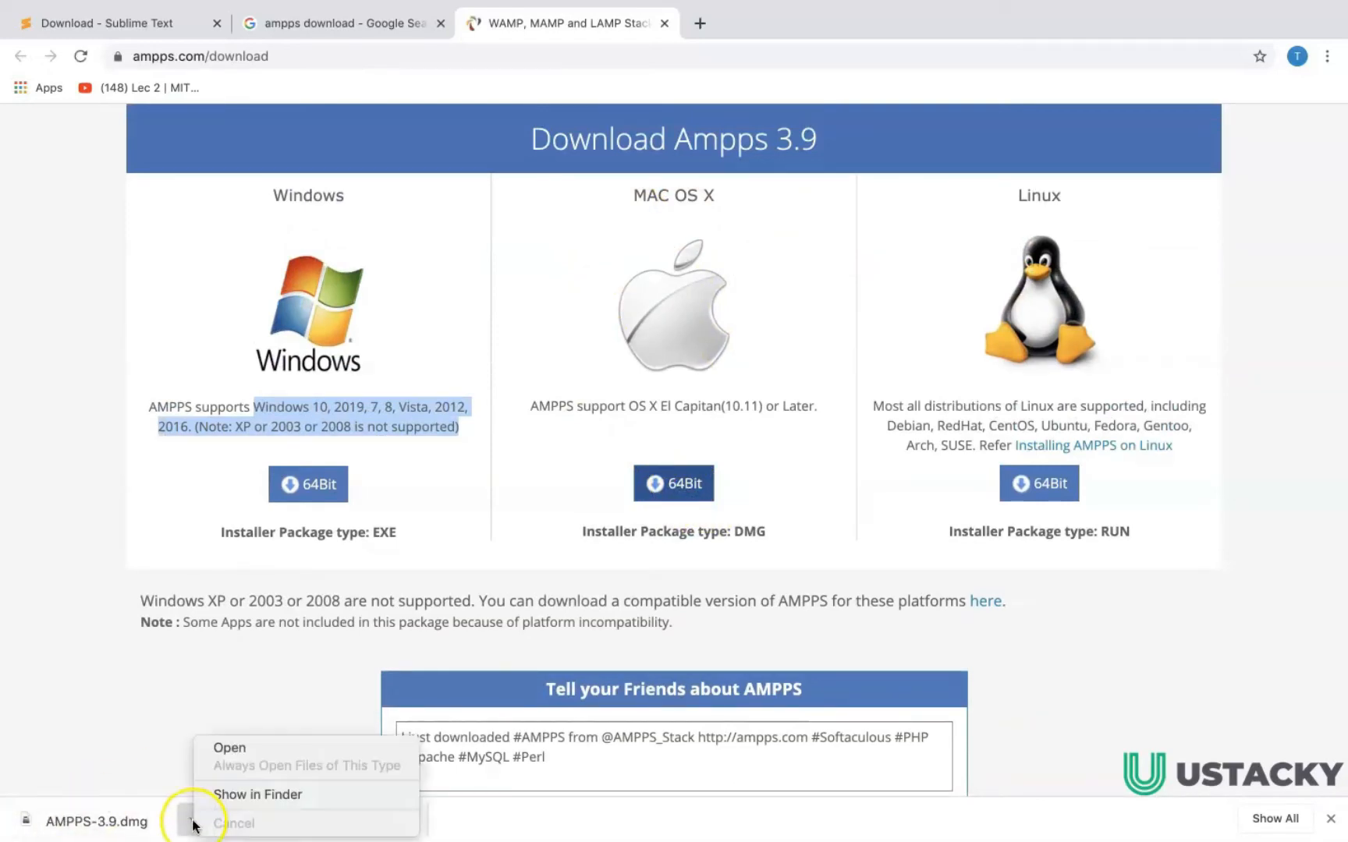
pyautogui.click(256, 794)
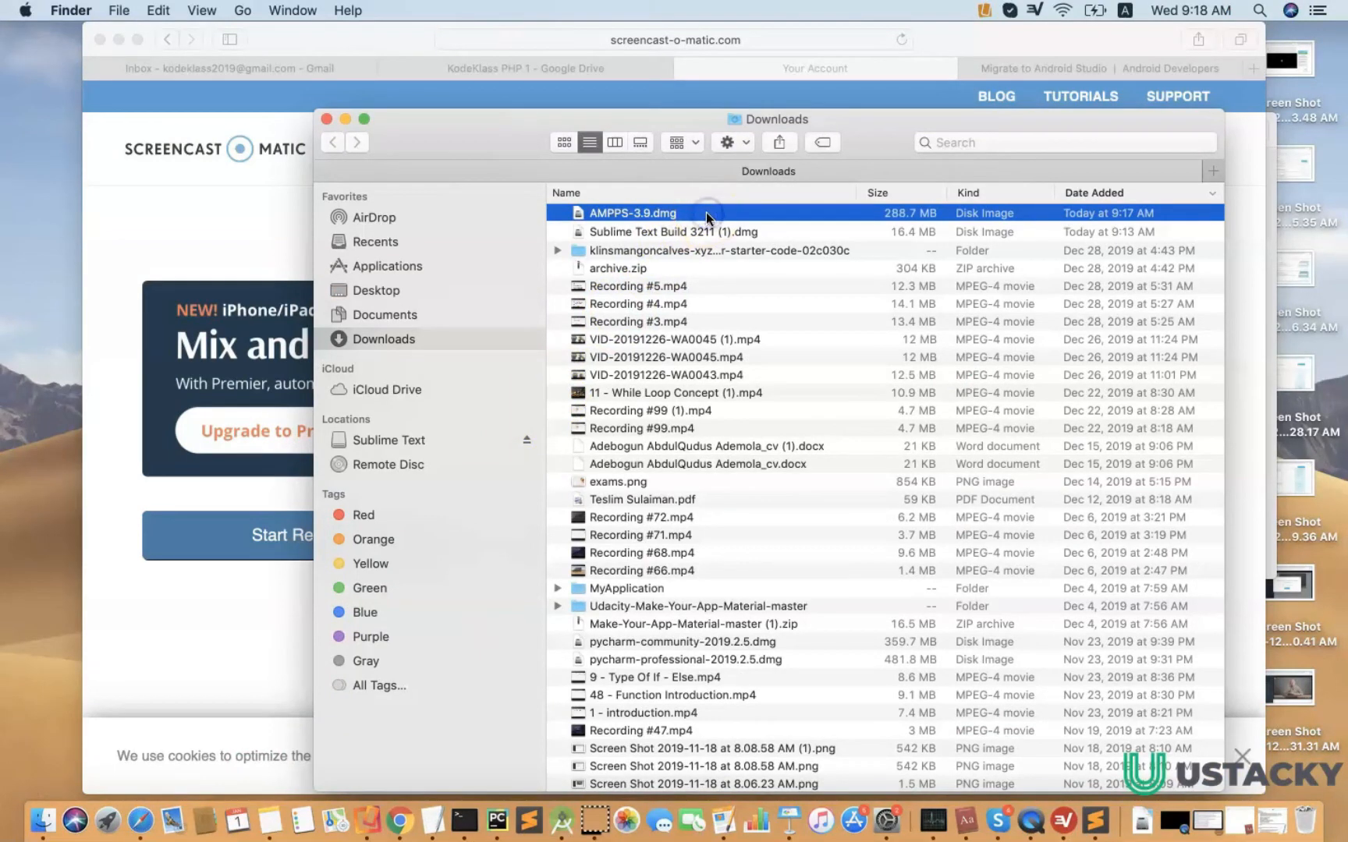
# Step: Mount AMPPS-3.9.dmg and drag the AMPPS folder into Applications
pyautogui.doubleClick(633, 212)
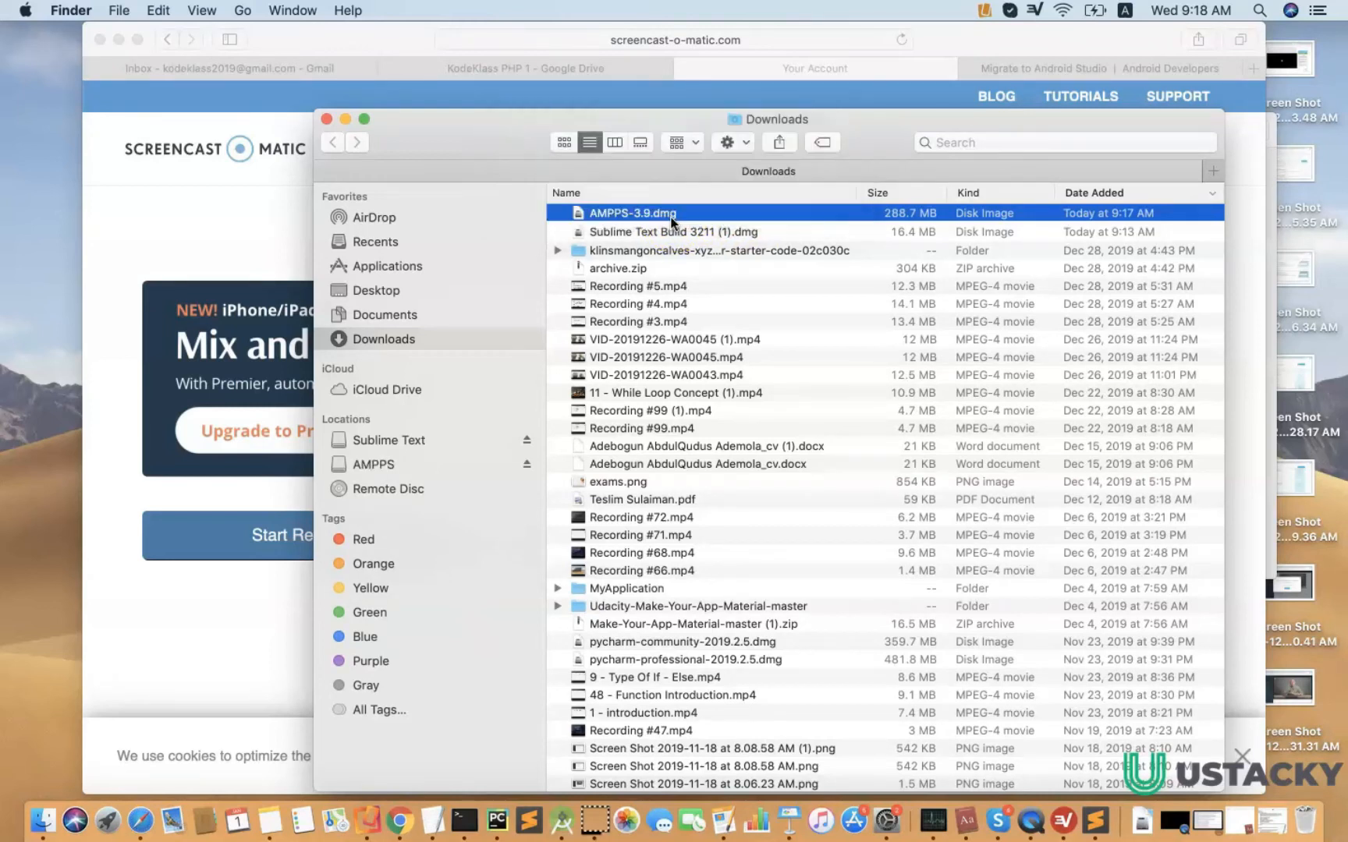
pyautogui.doubleClick(634, 212)
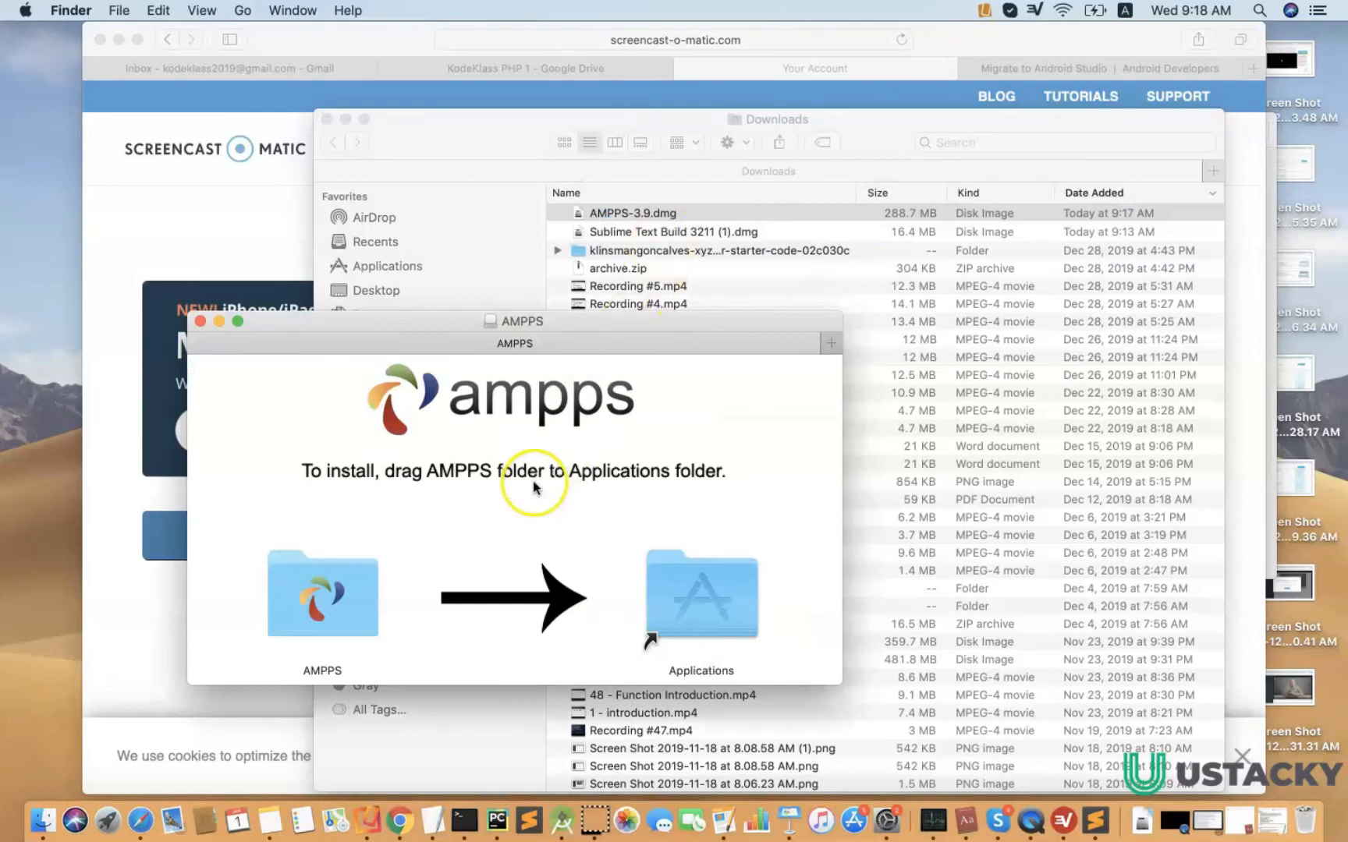
pyautogui.click(321, 593)
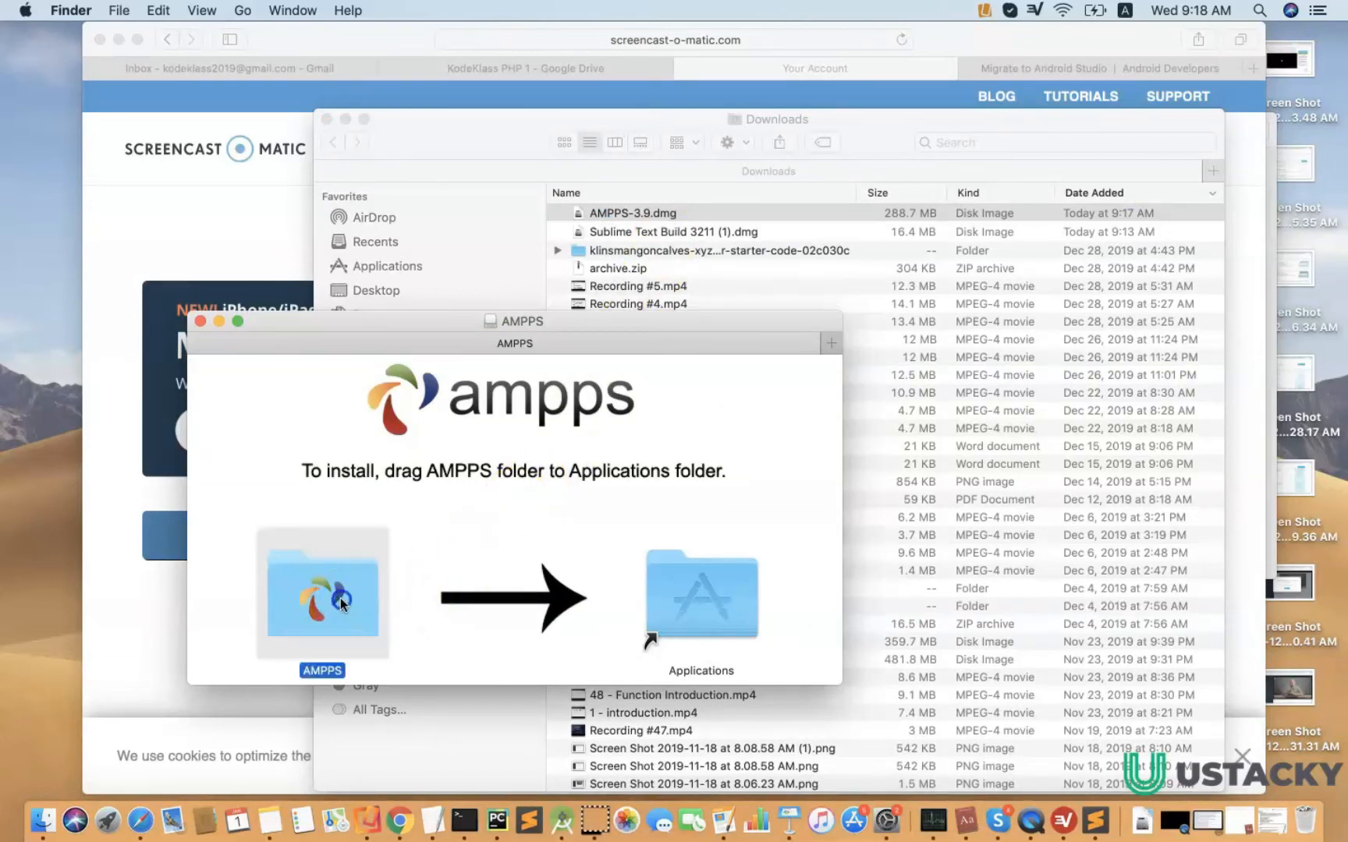
pyautogui.moveTo(322, 592); pyautogui.dragTo(701, 593)
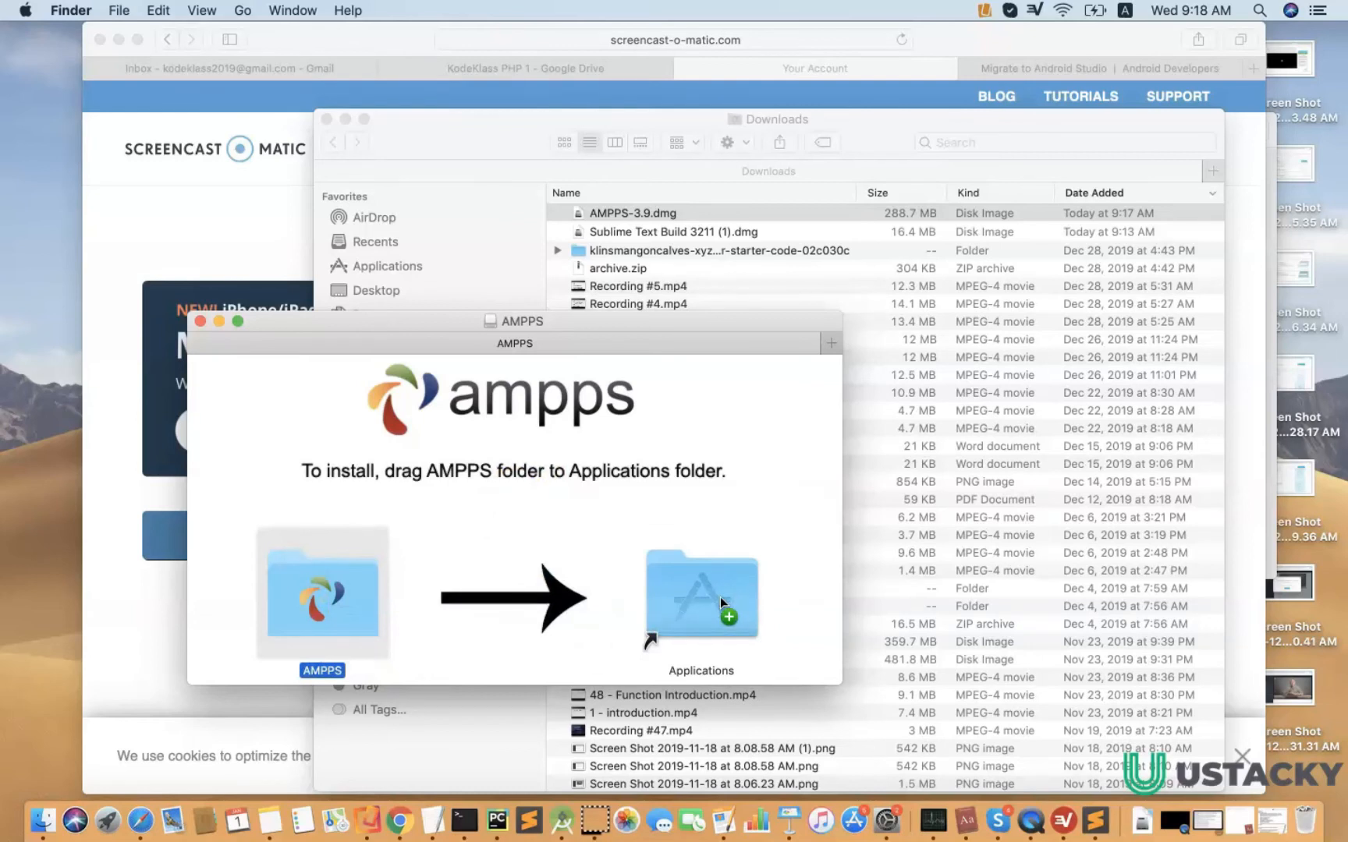
pyautogui.moveTo(322, 593); pyautogui.dragTo(700, 593)
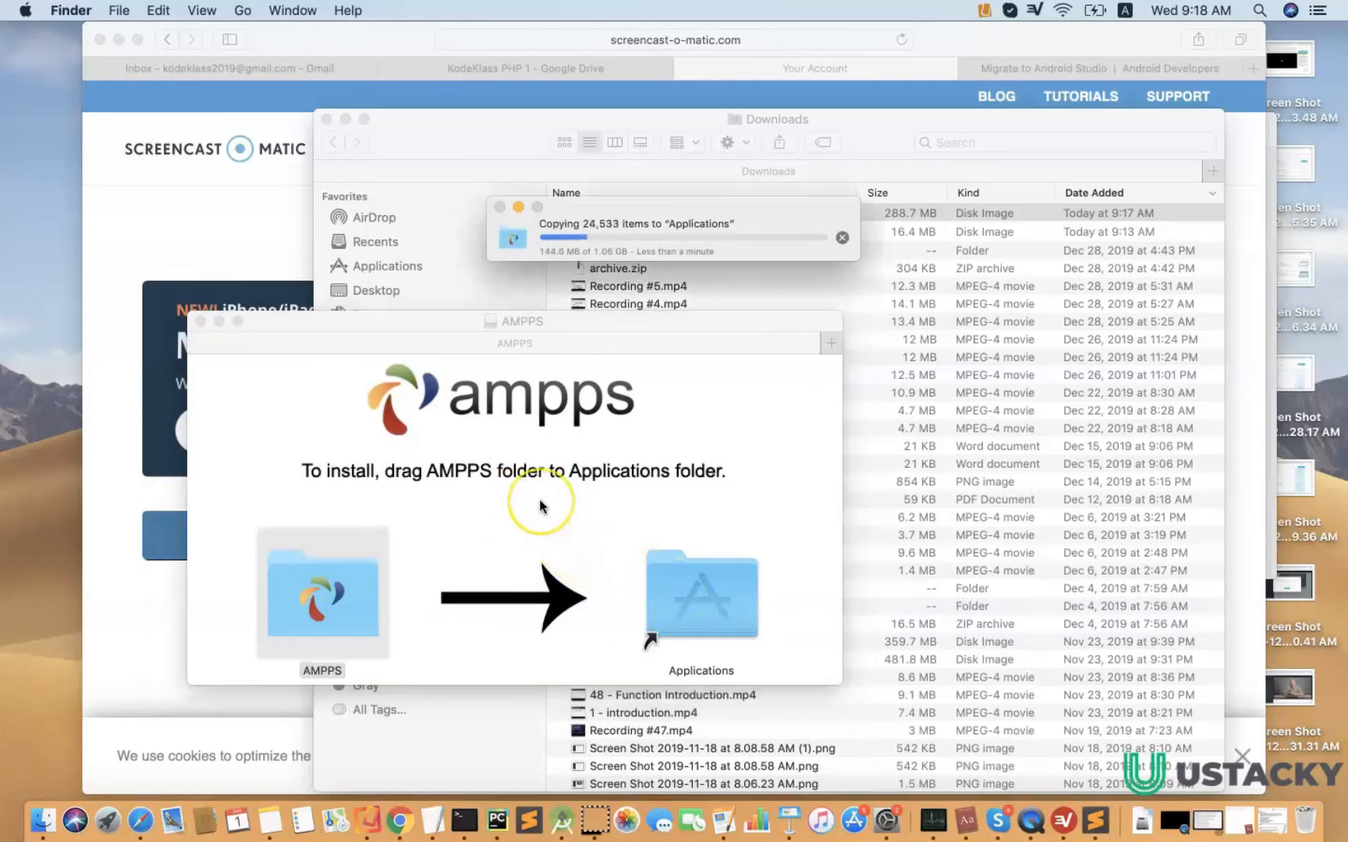
pyautogui.moveTo(541, 507)
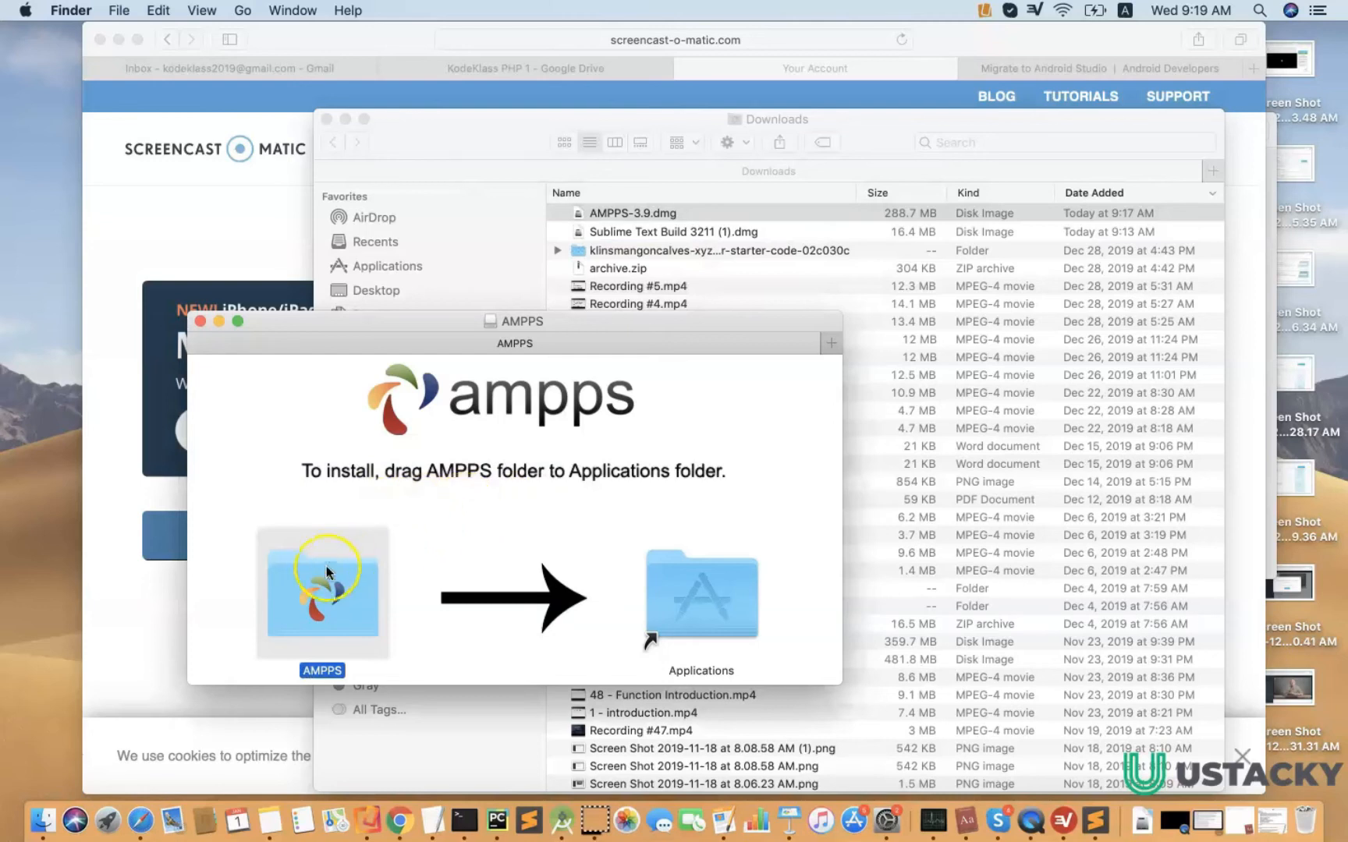
pyautogui.moveTo(348, 615)
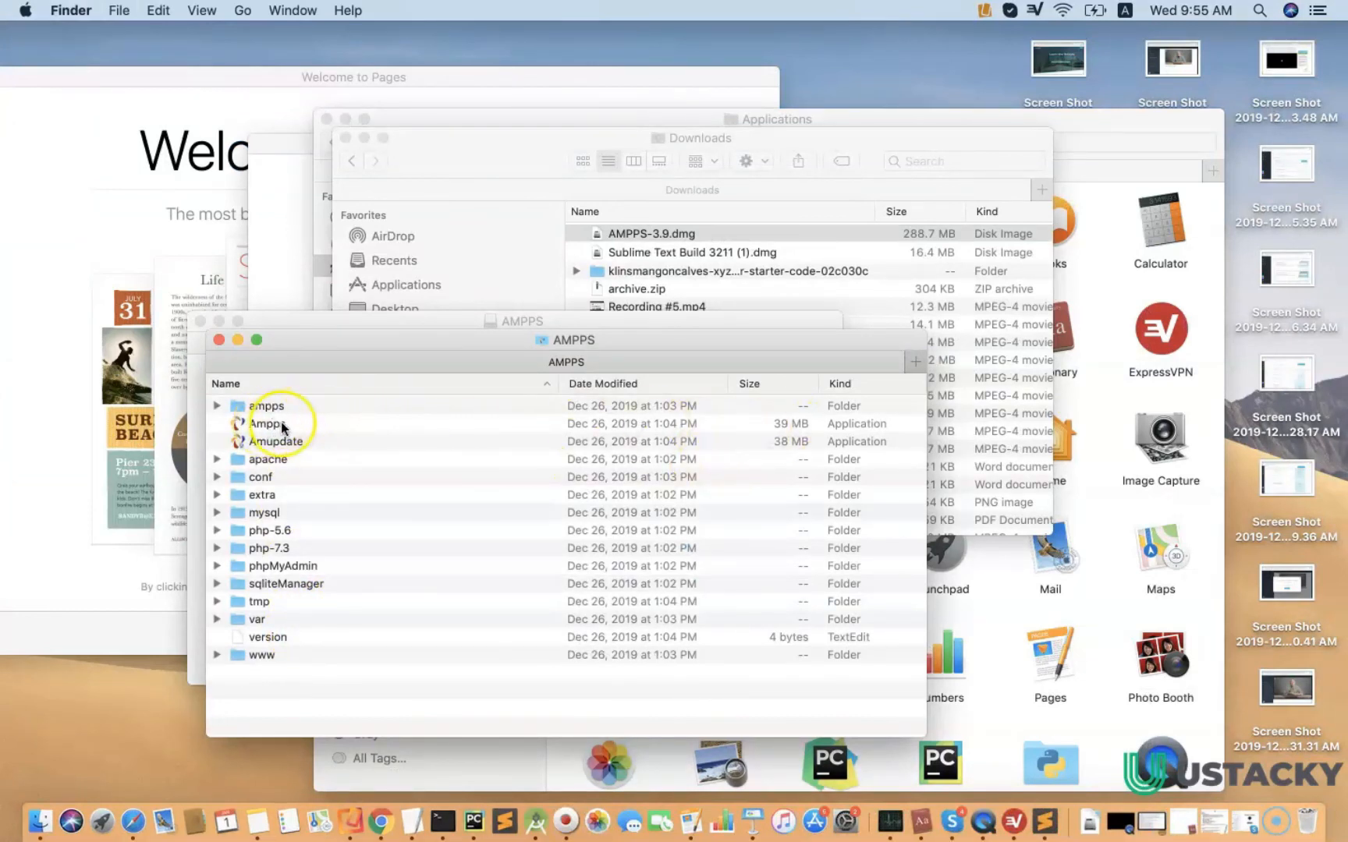
# Step: Launch Ampps, dismiss the unidentified developer alert, and open the Apple menu
pyautogui.doubleClick(267, 423)
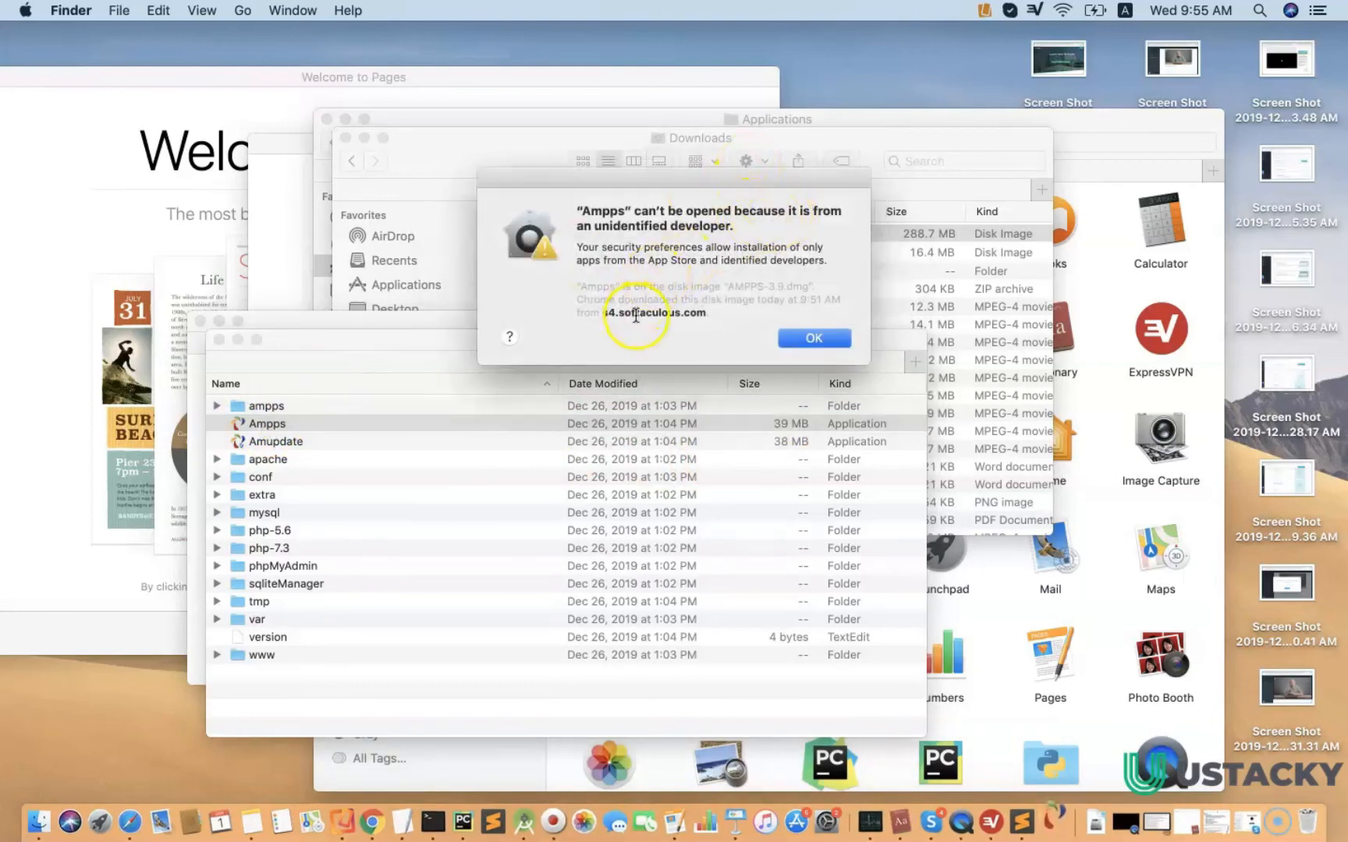
pyautogui.click(811, 337)
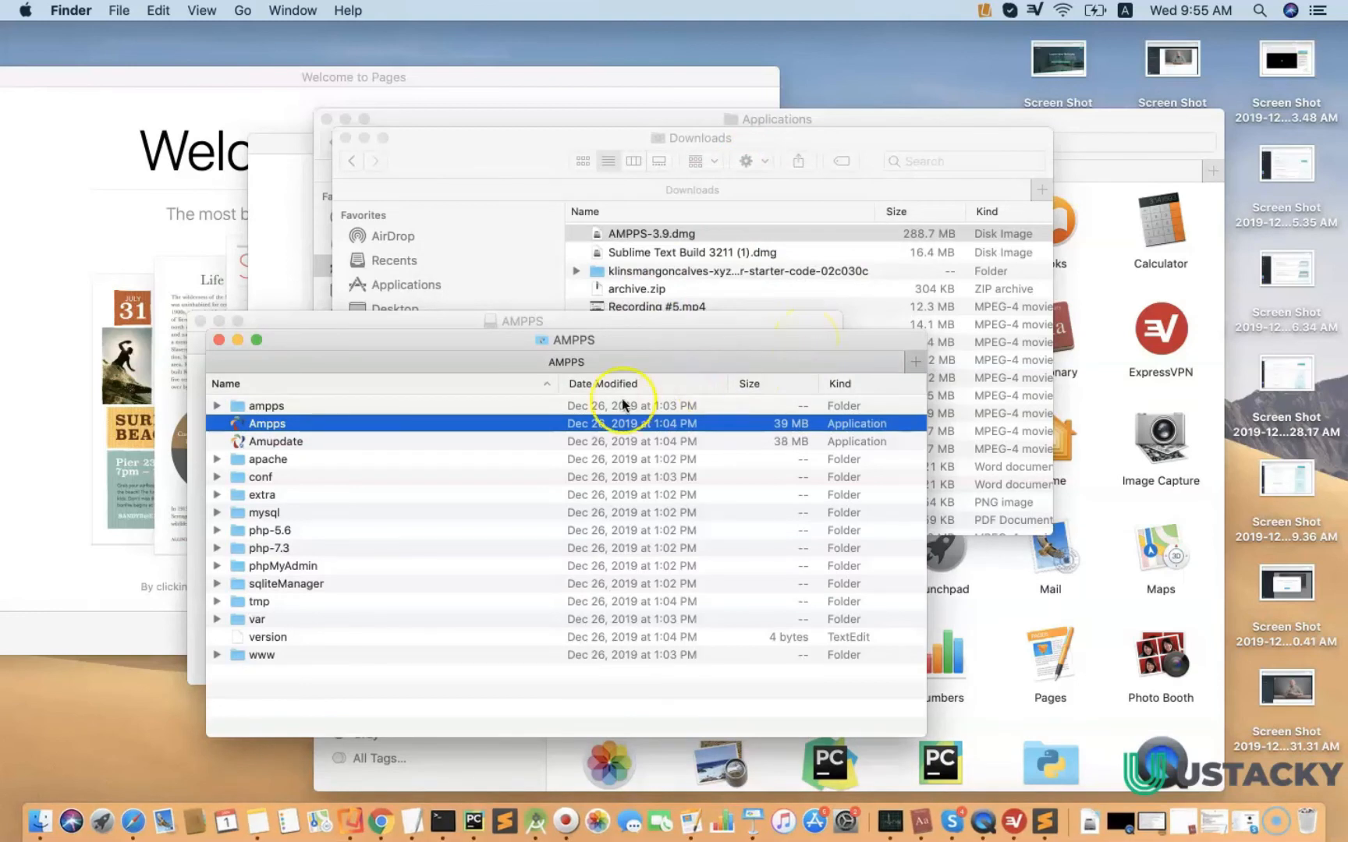
pyautogui.moveTo(50, 28)
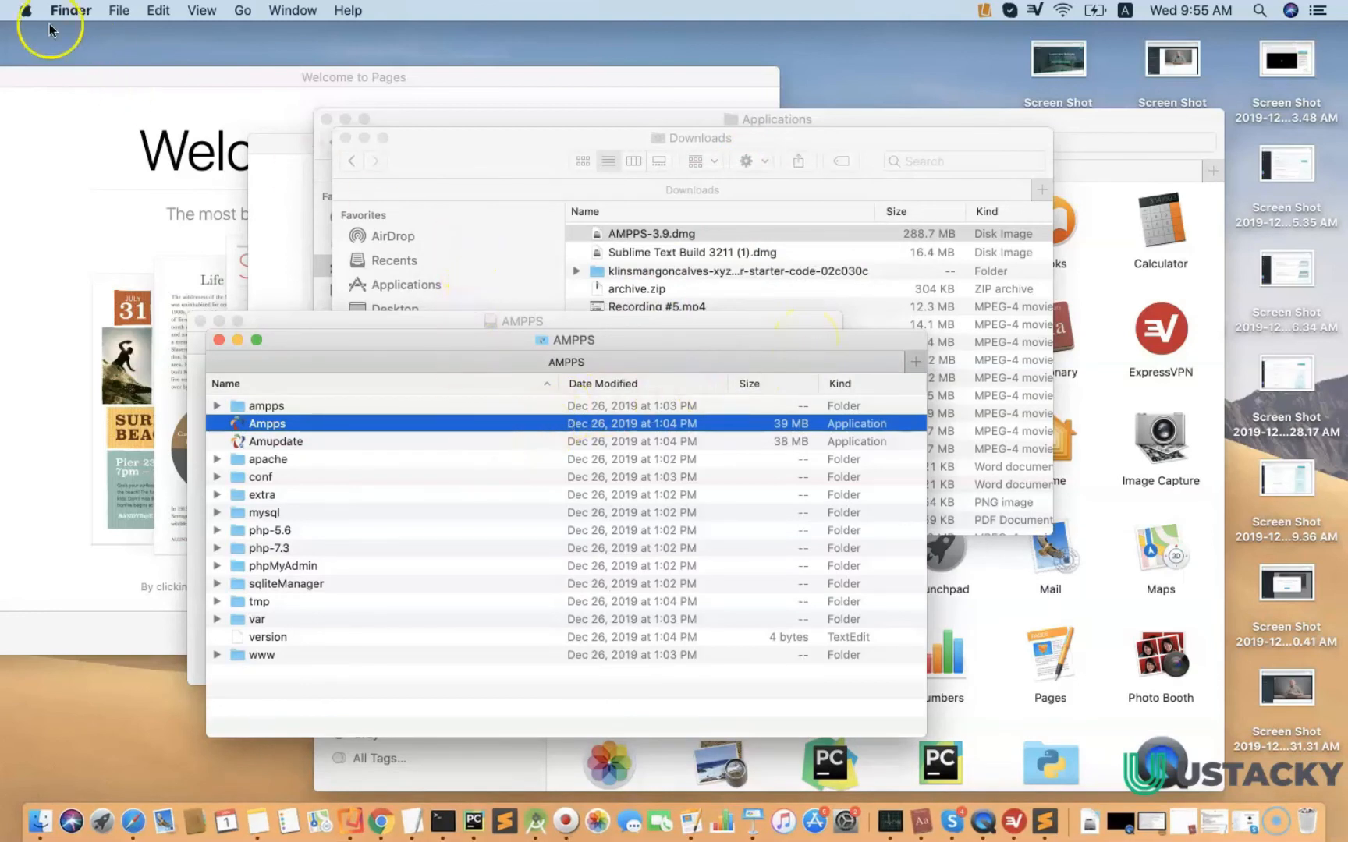
pyautogui.click(25, 10)
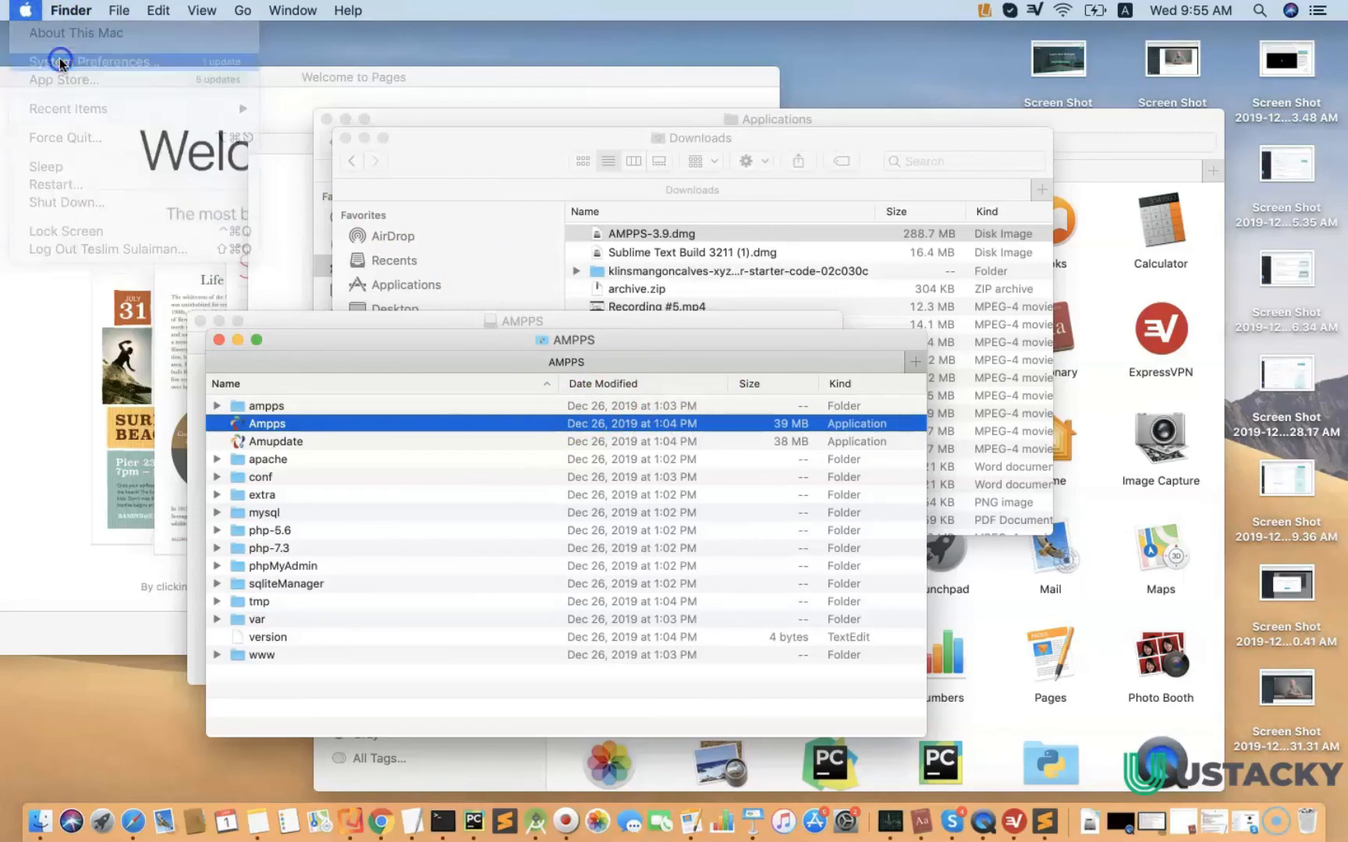
# Step: In Security & Privacy settings, choose Open Anyway for Ampps and confirm Open
pyautogui.click(89, 61)
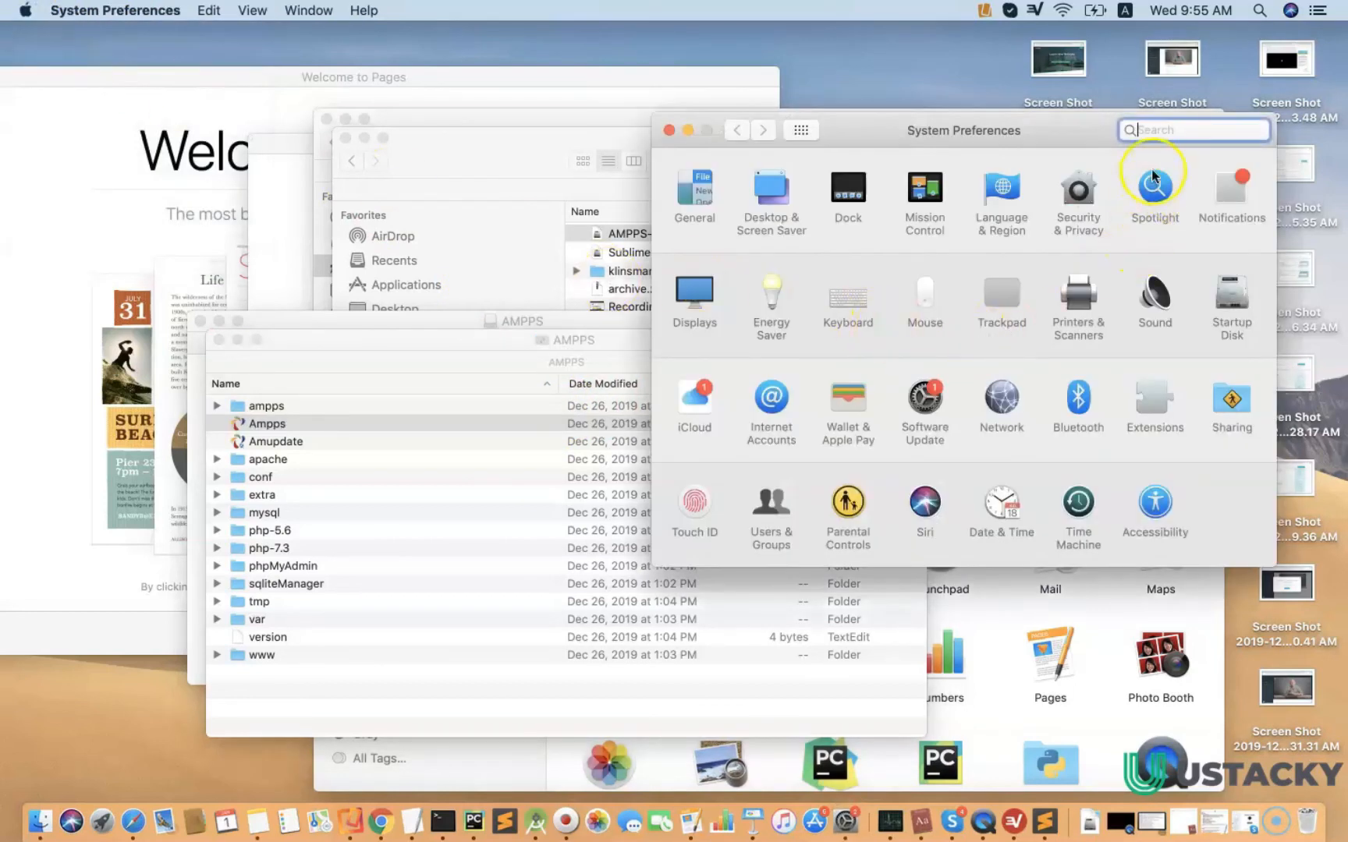
pyautogui.write('security')
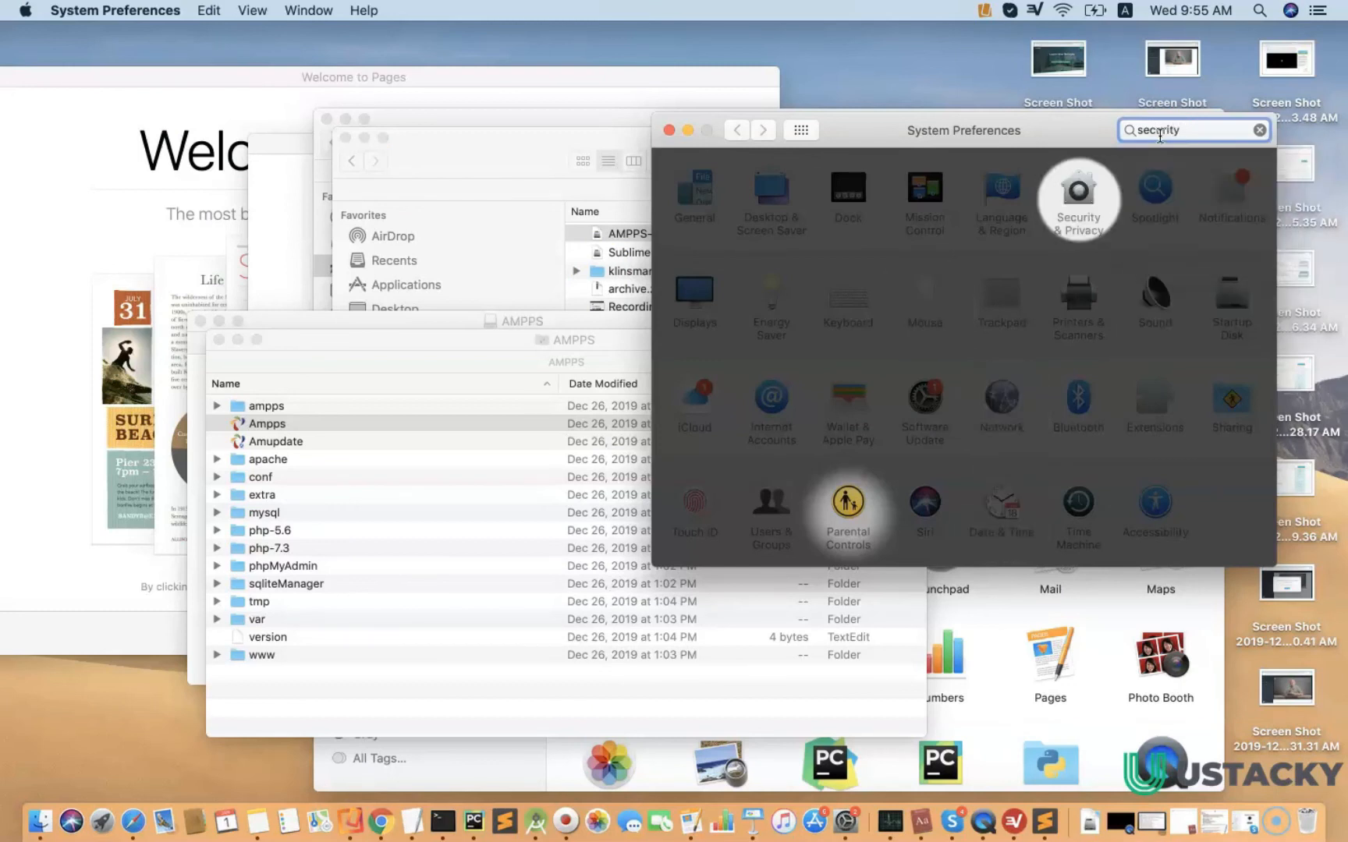
pyautogui.click(1077, 189)
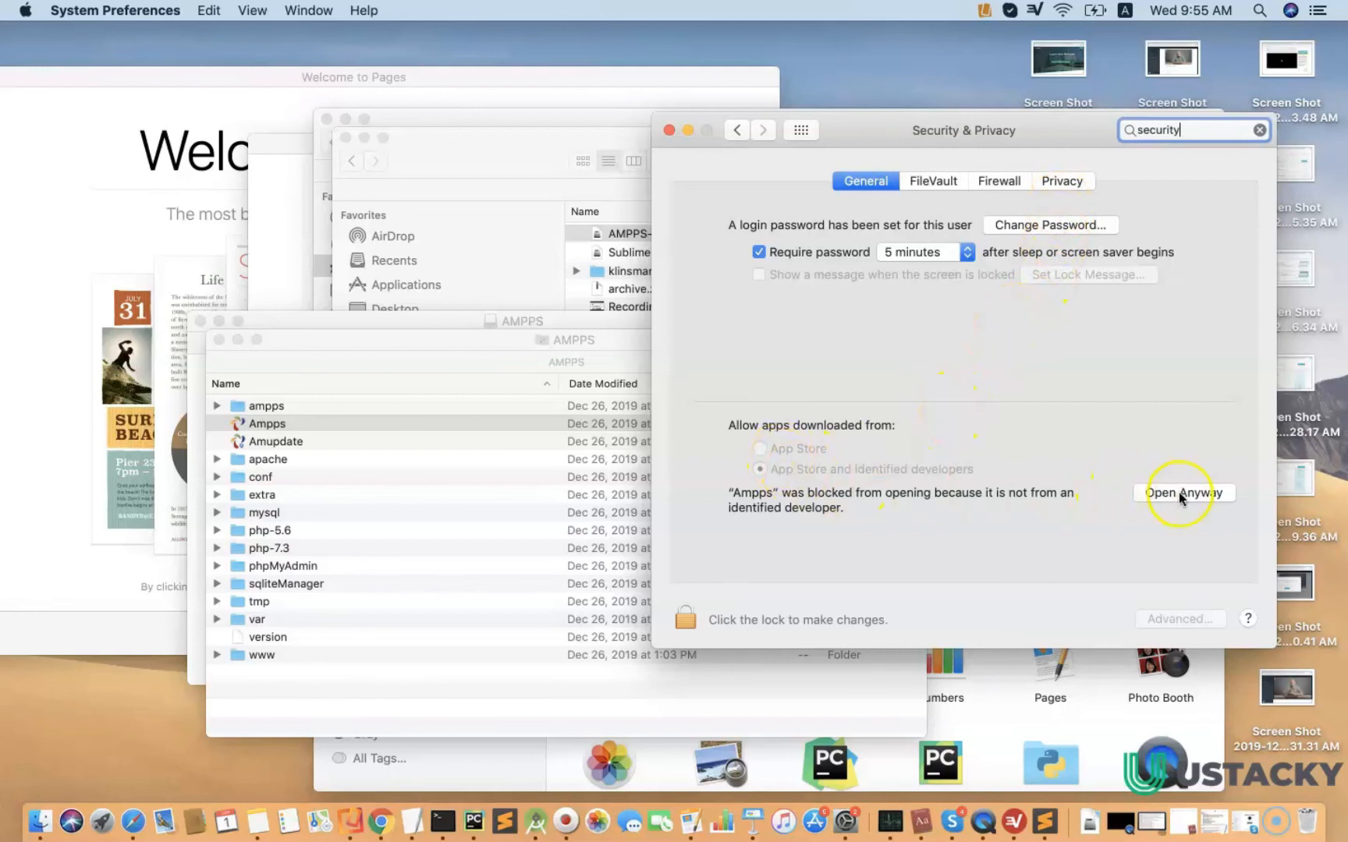
pyautogui.click(1183, 492)
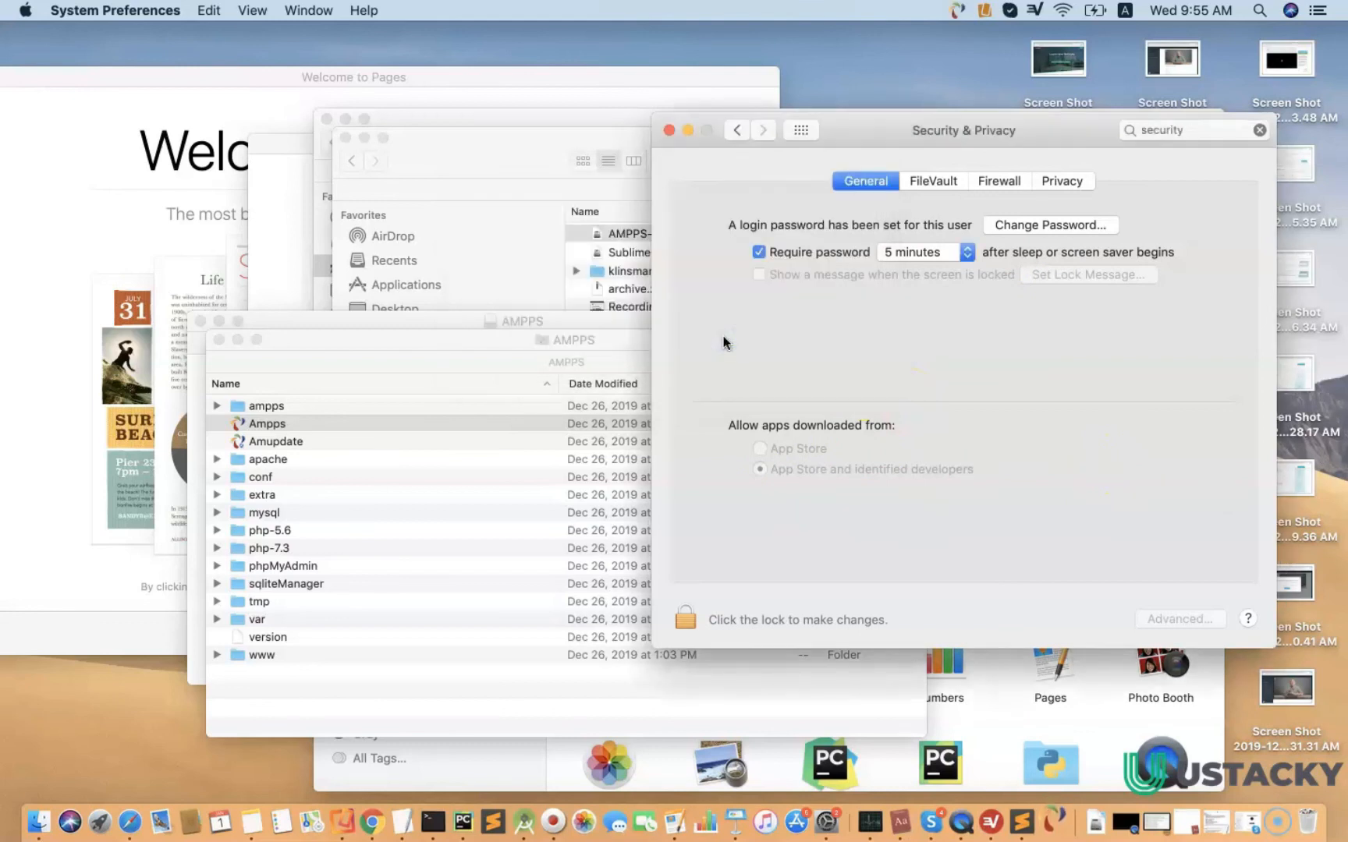
pyautogui.click(684, 618)
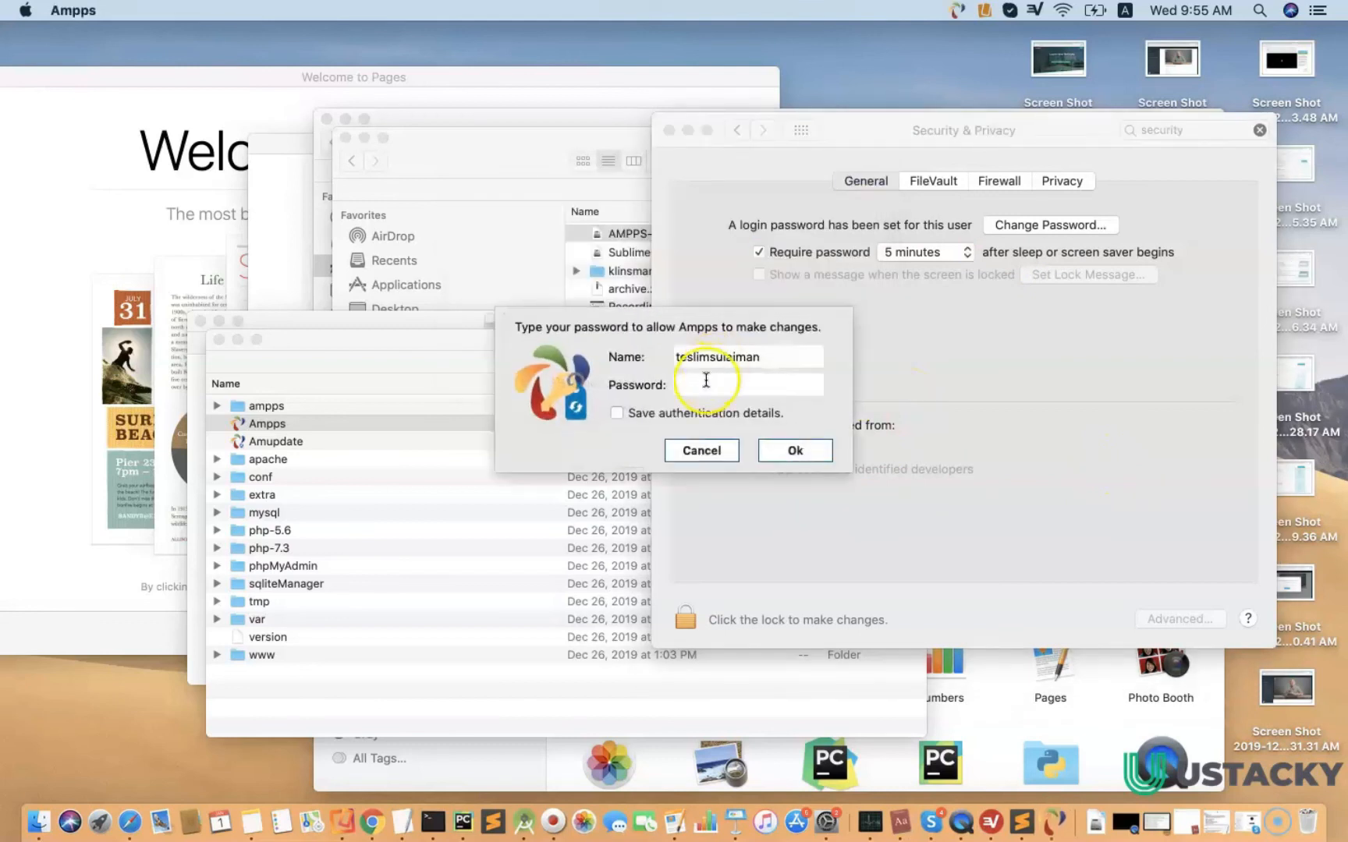
# Step: Enter the macOS administrator password and submit it so Ampps starts its services
pyautogui.click(747, 385)
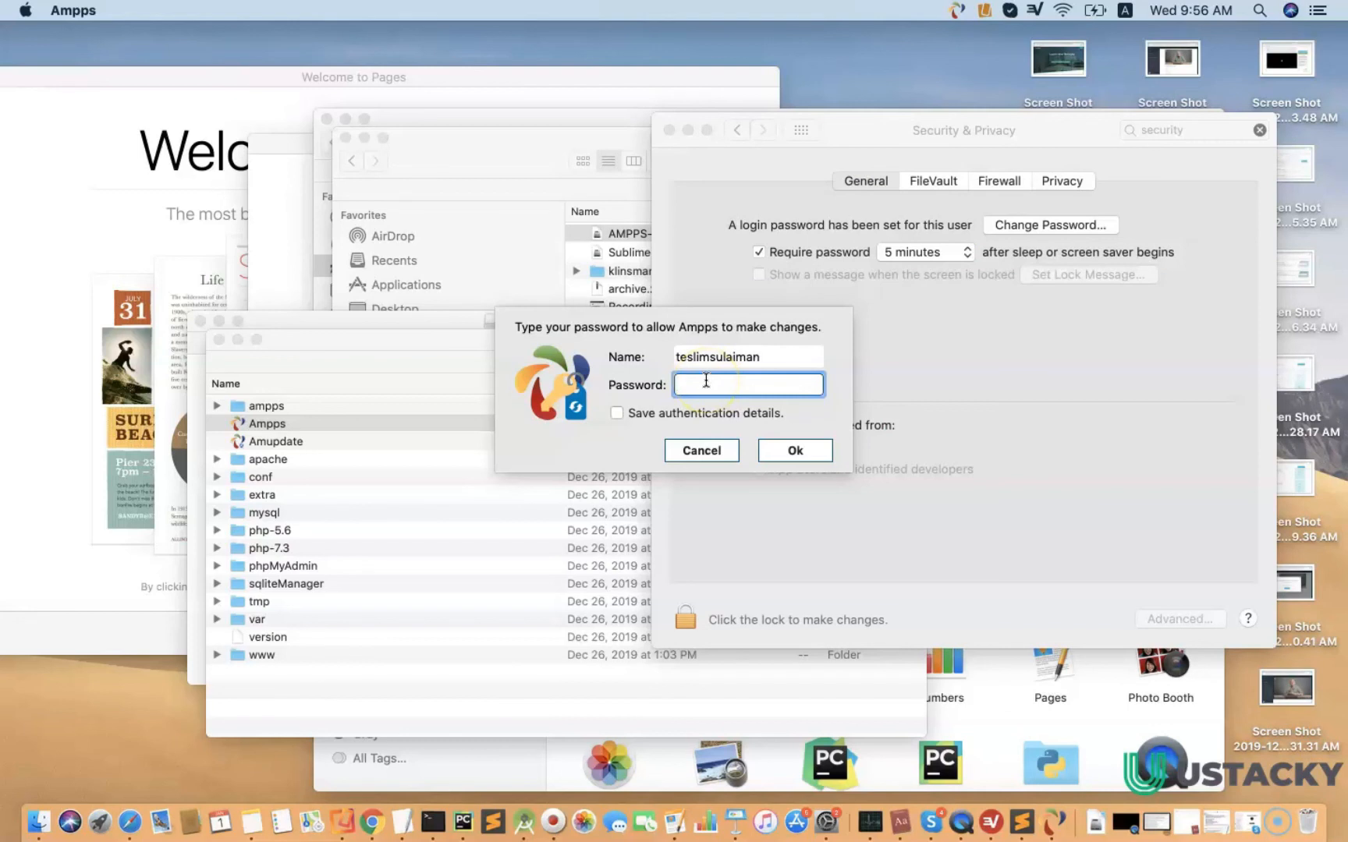
pyautogui.write('••••')
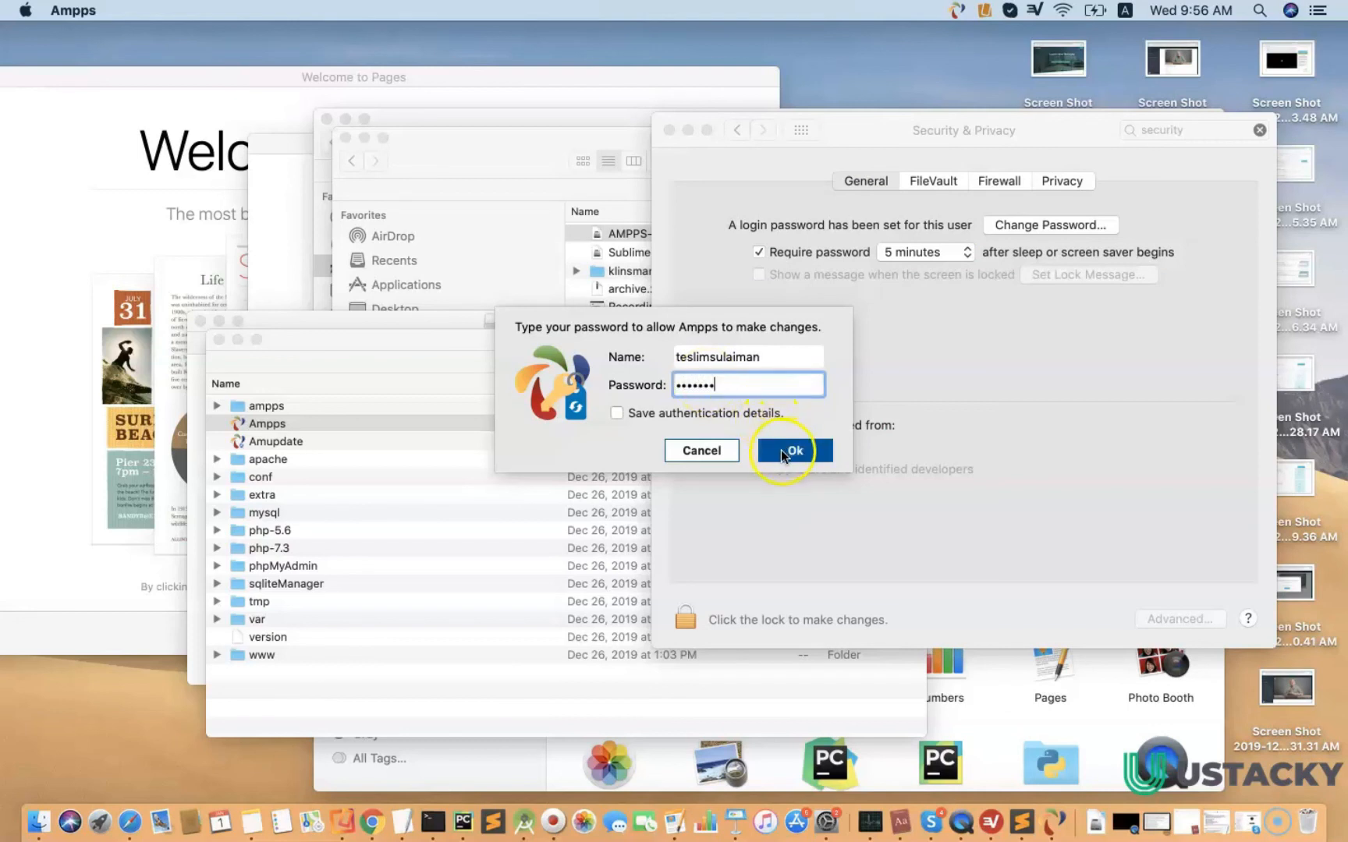
pyautogui.click(791, 450)
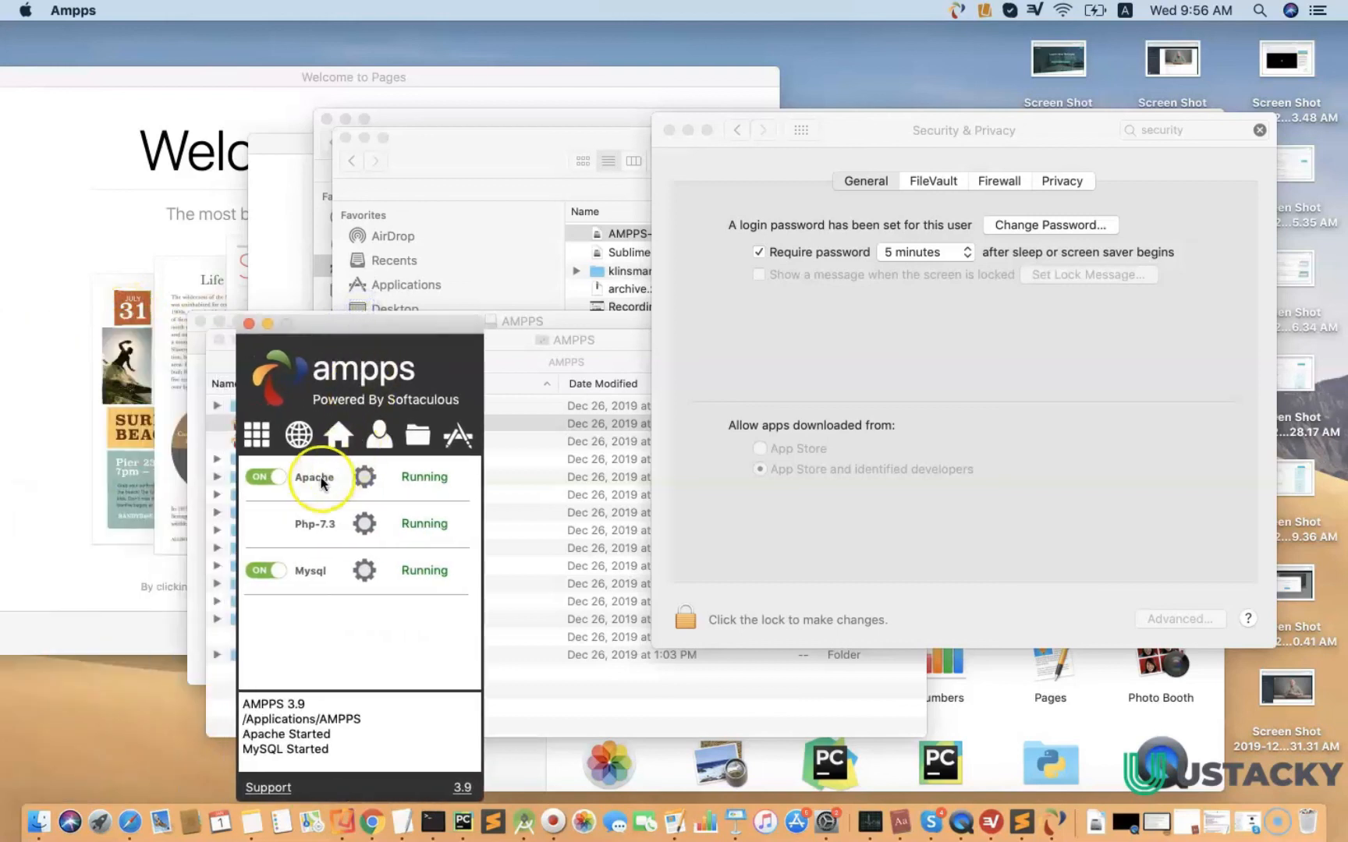
pyautogui.moveTo(326, 595)
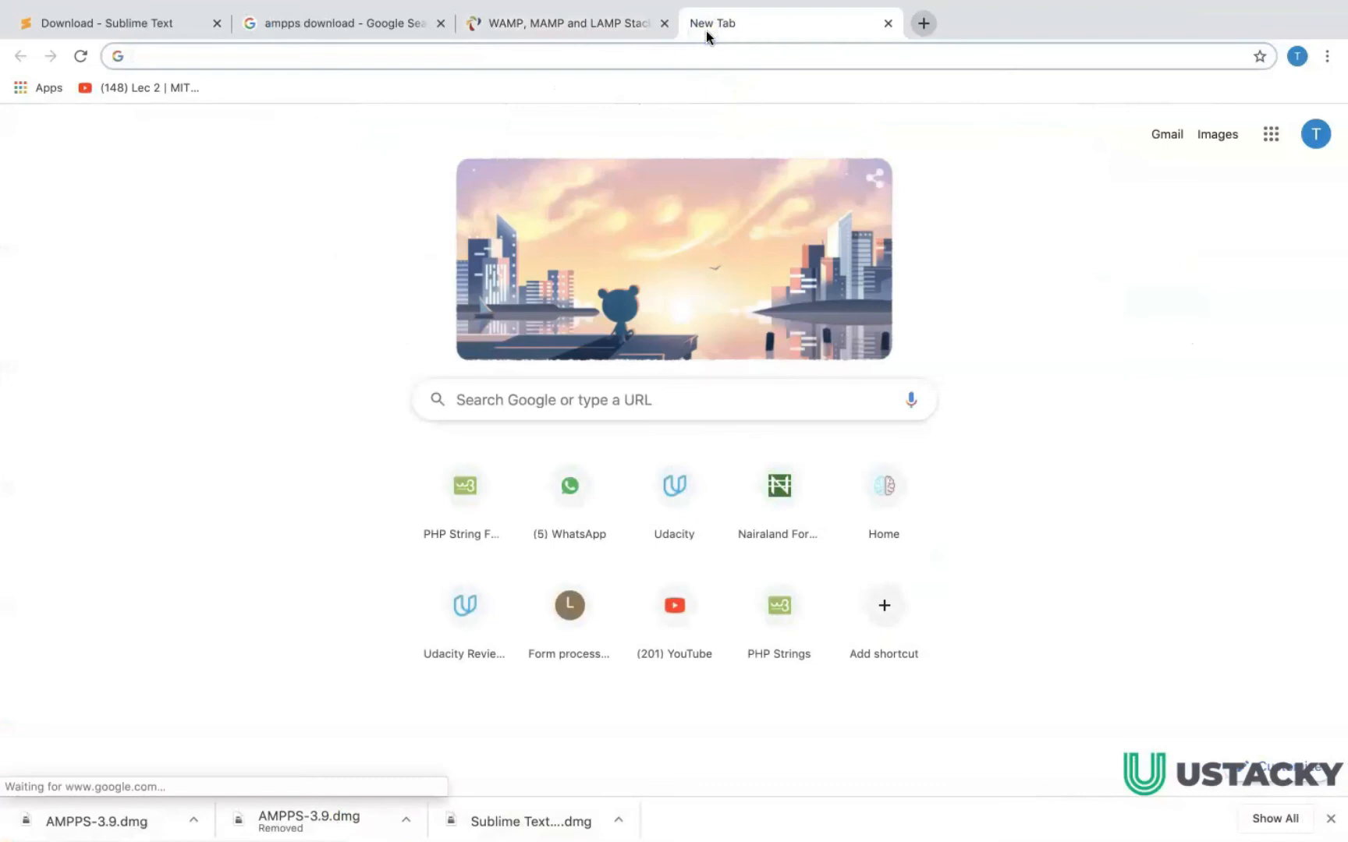
# Step: Go to ampps.com/demo and highlight the Installing AMPPS On Windows heading
pyautogui.write('ampps.com/demo')
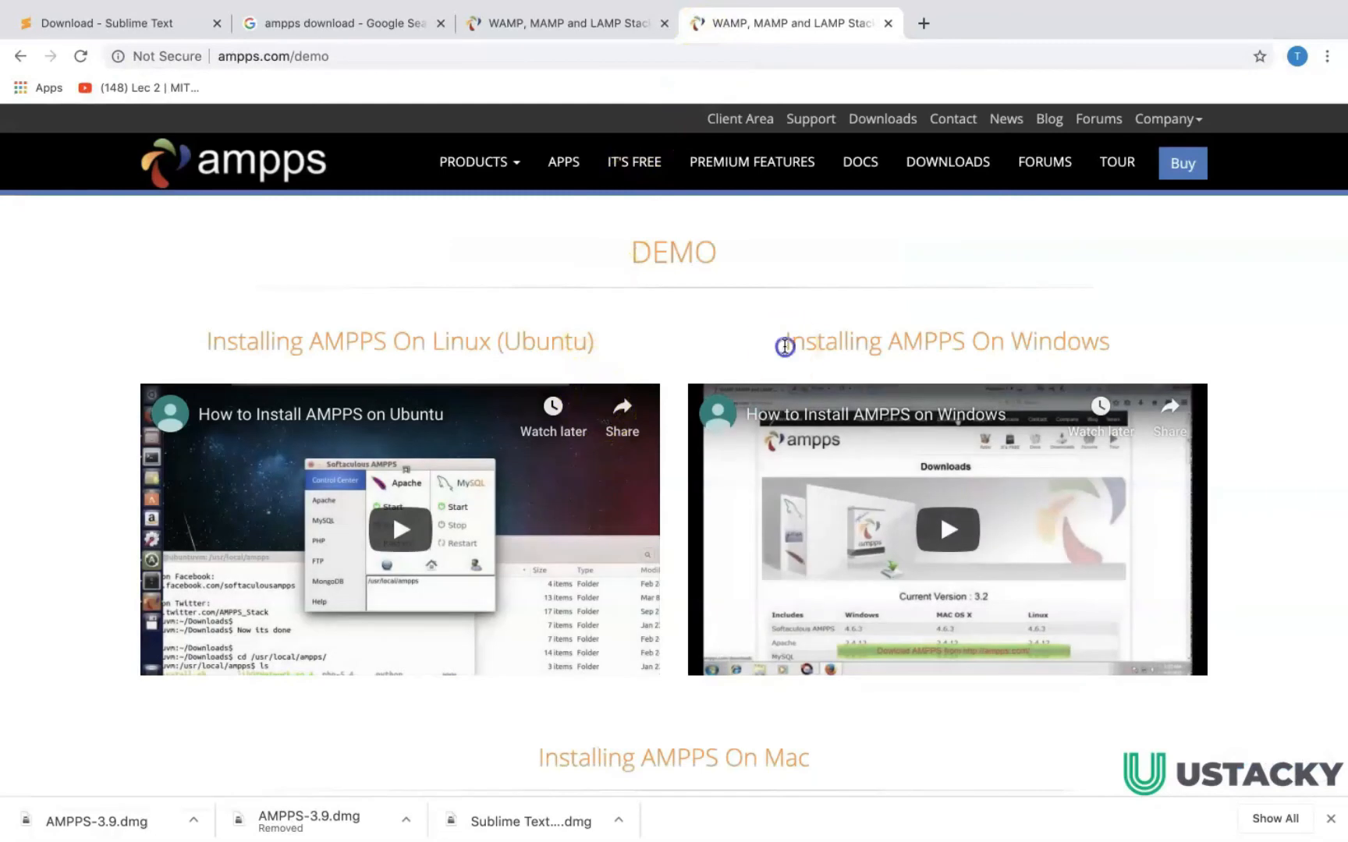
pyautogui.moveTo(791, 341); pyautogui.dragTo(1109, 342)
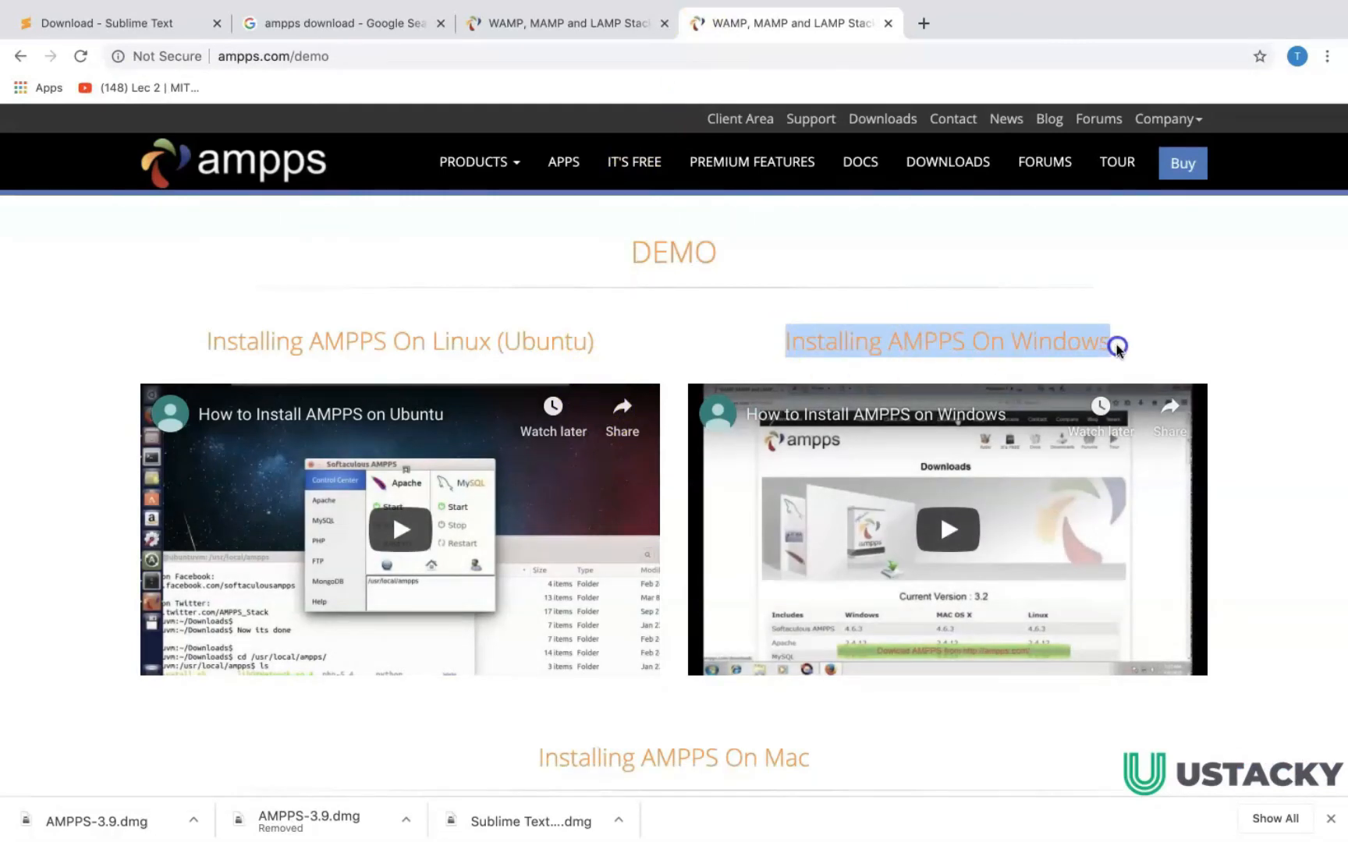